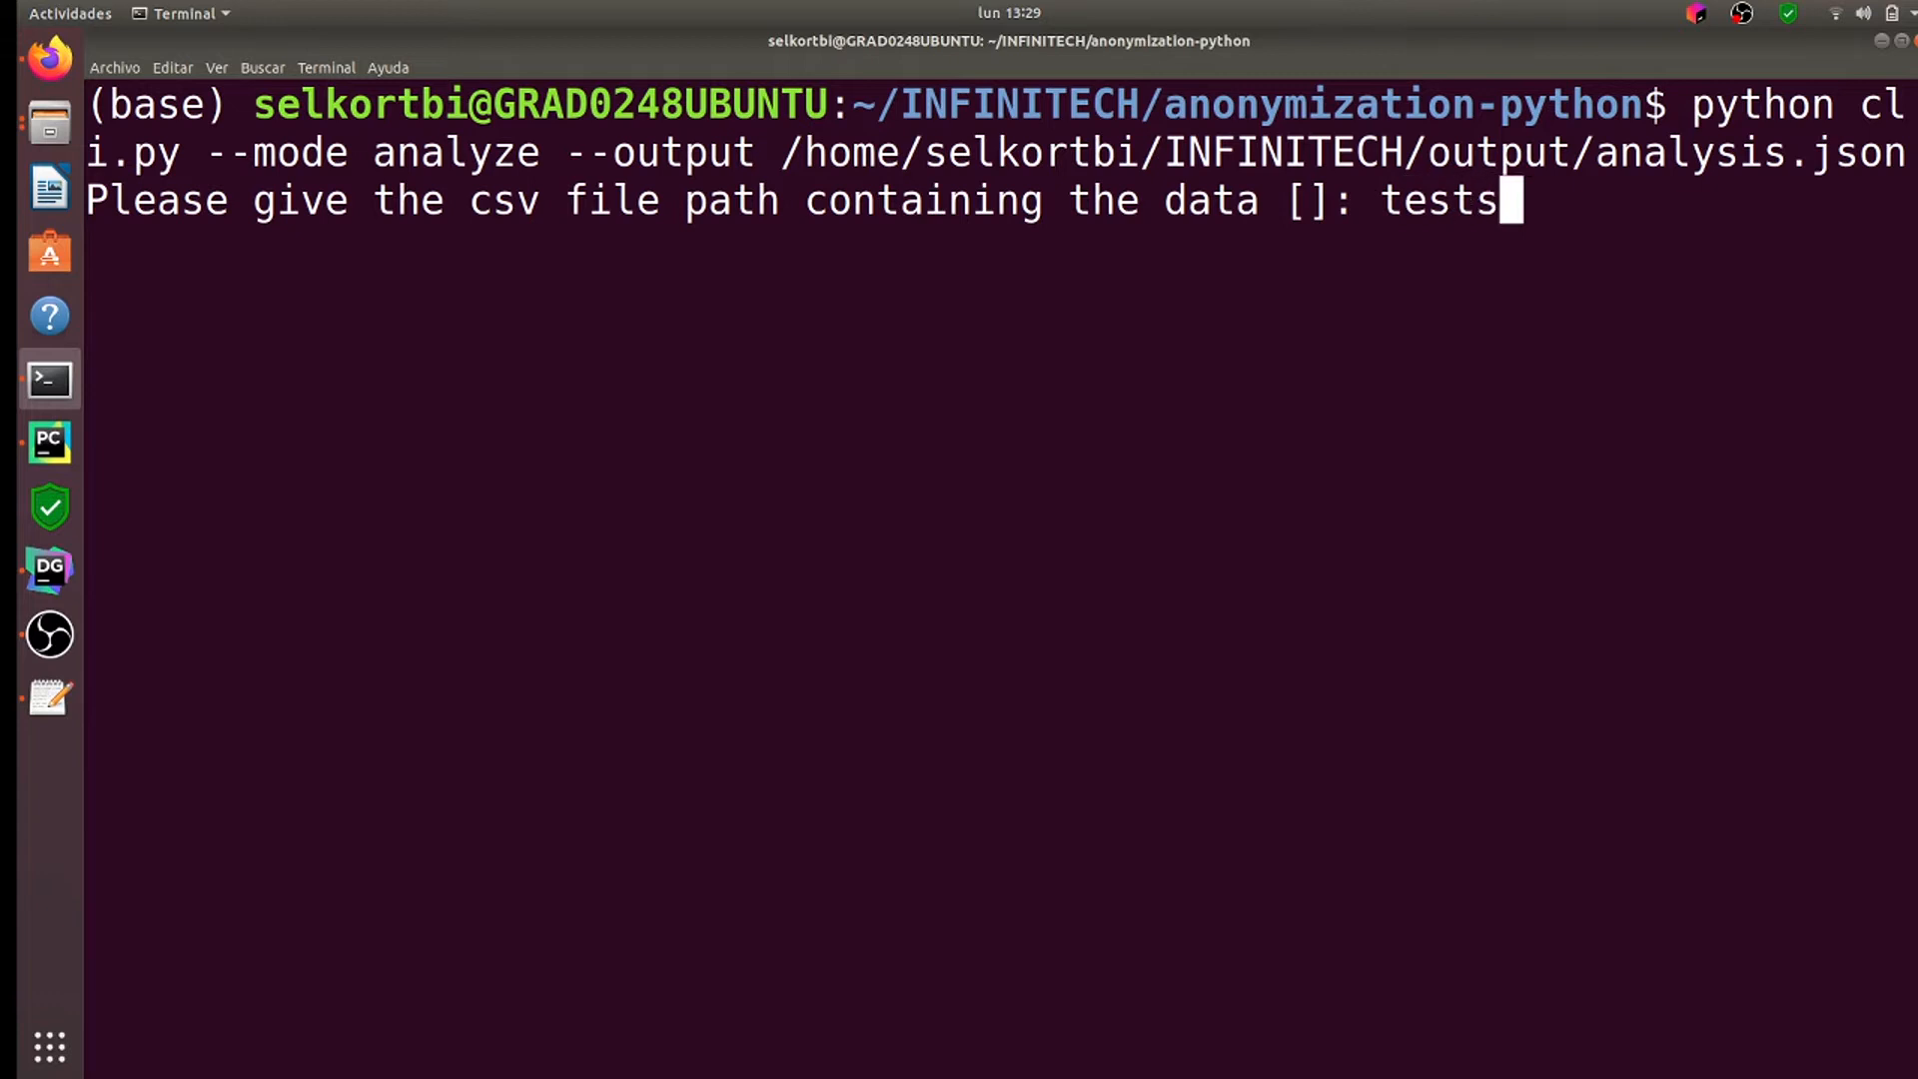
pyautogui.write('/data/test.csv')
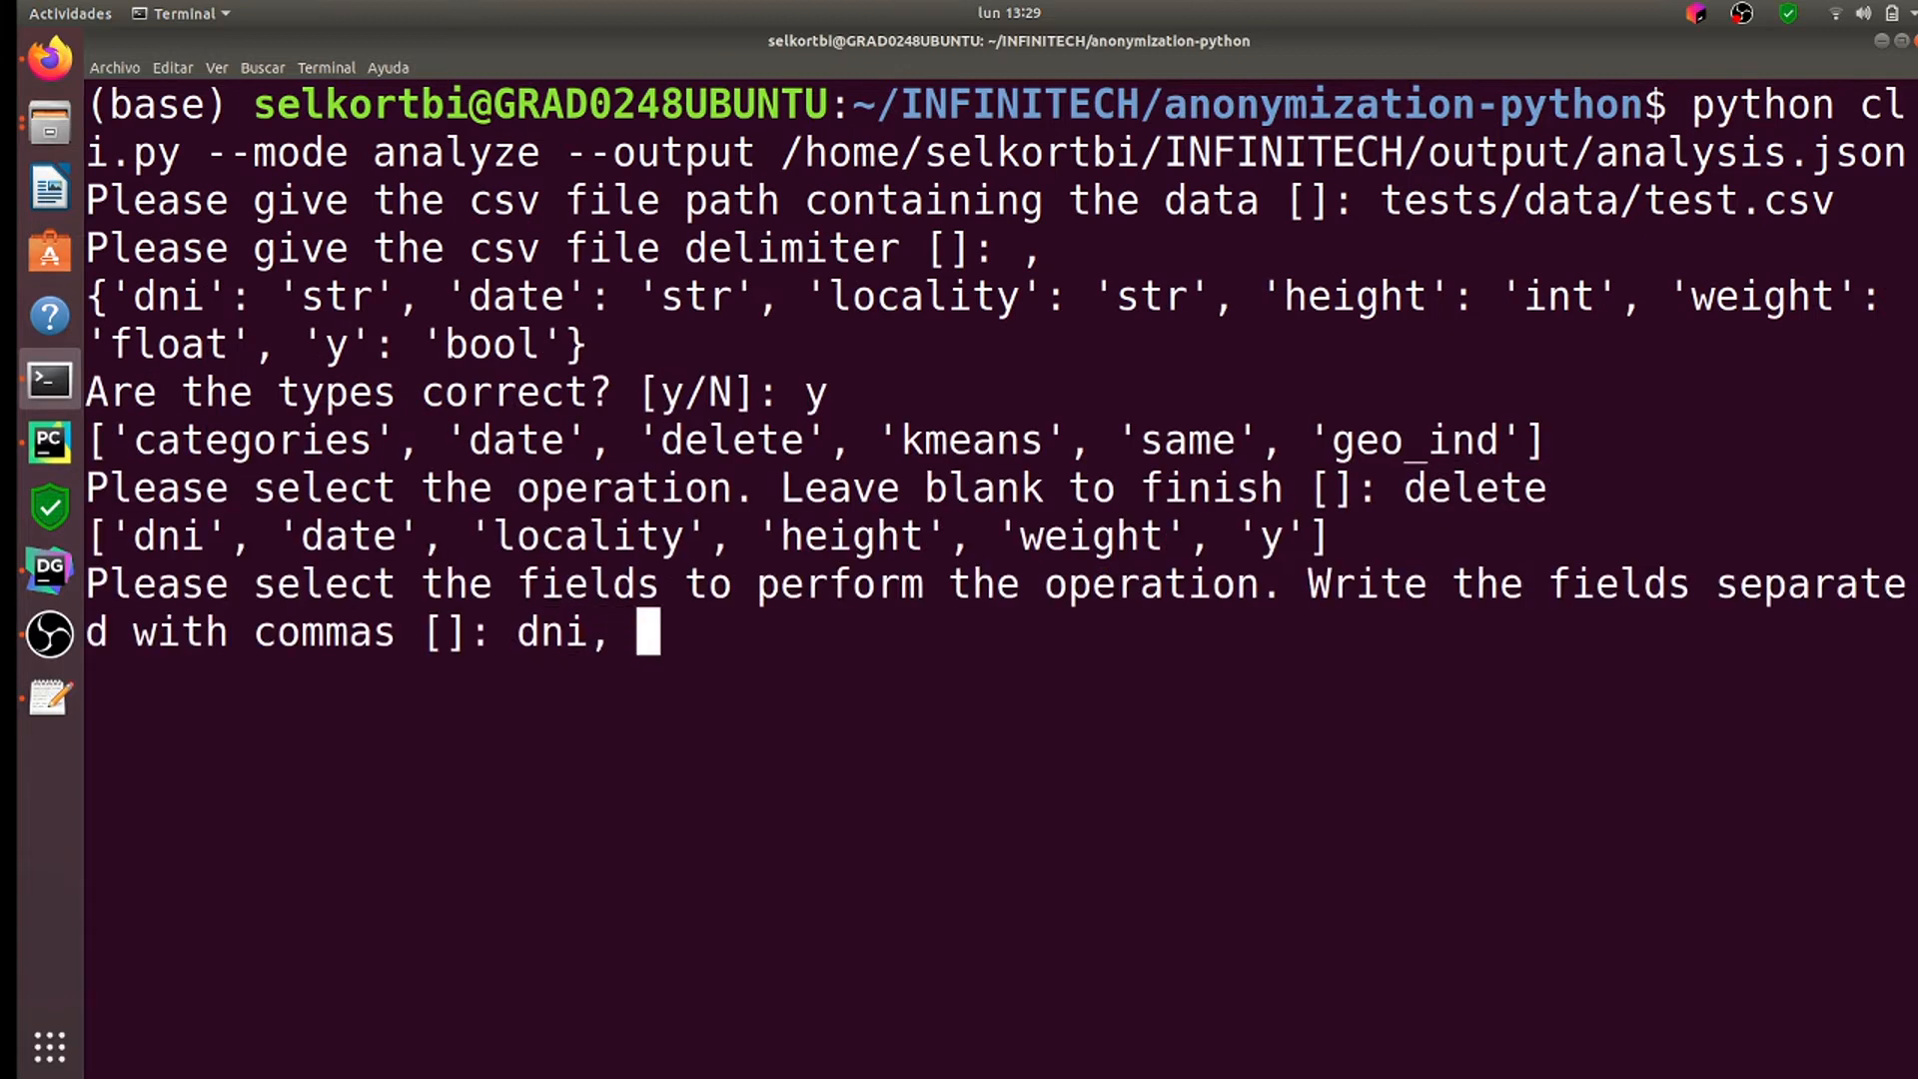
pyautogui.write('locality')
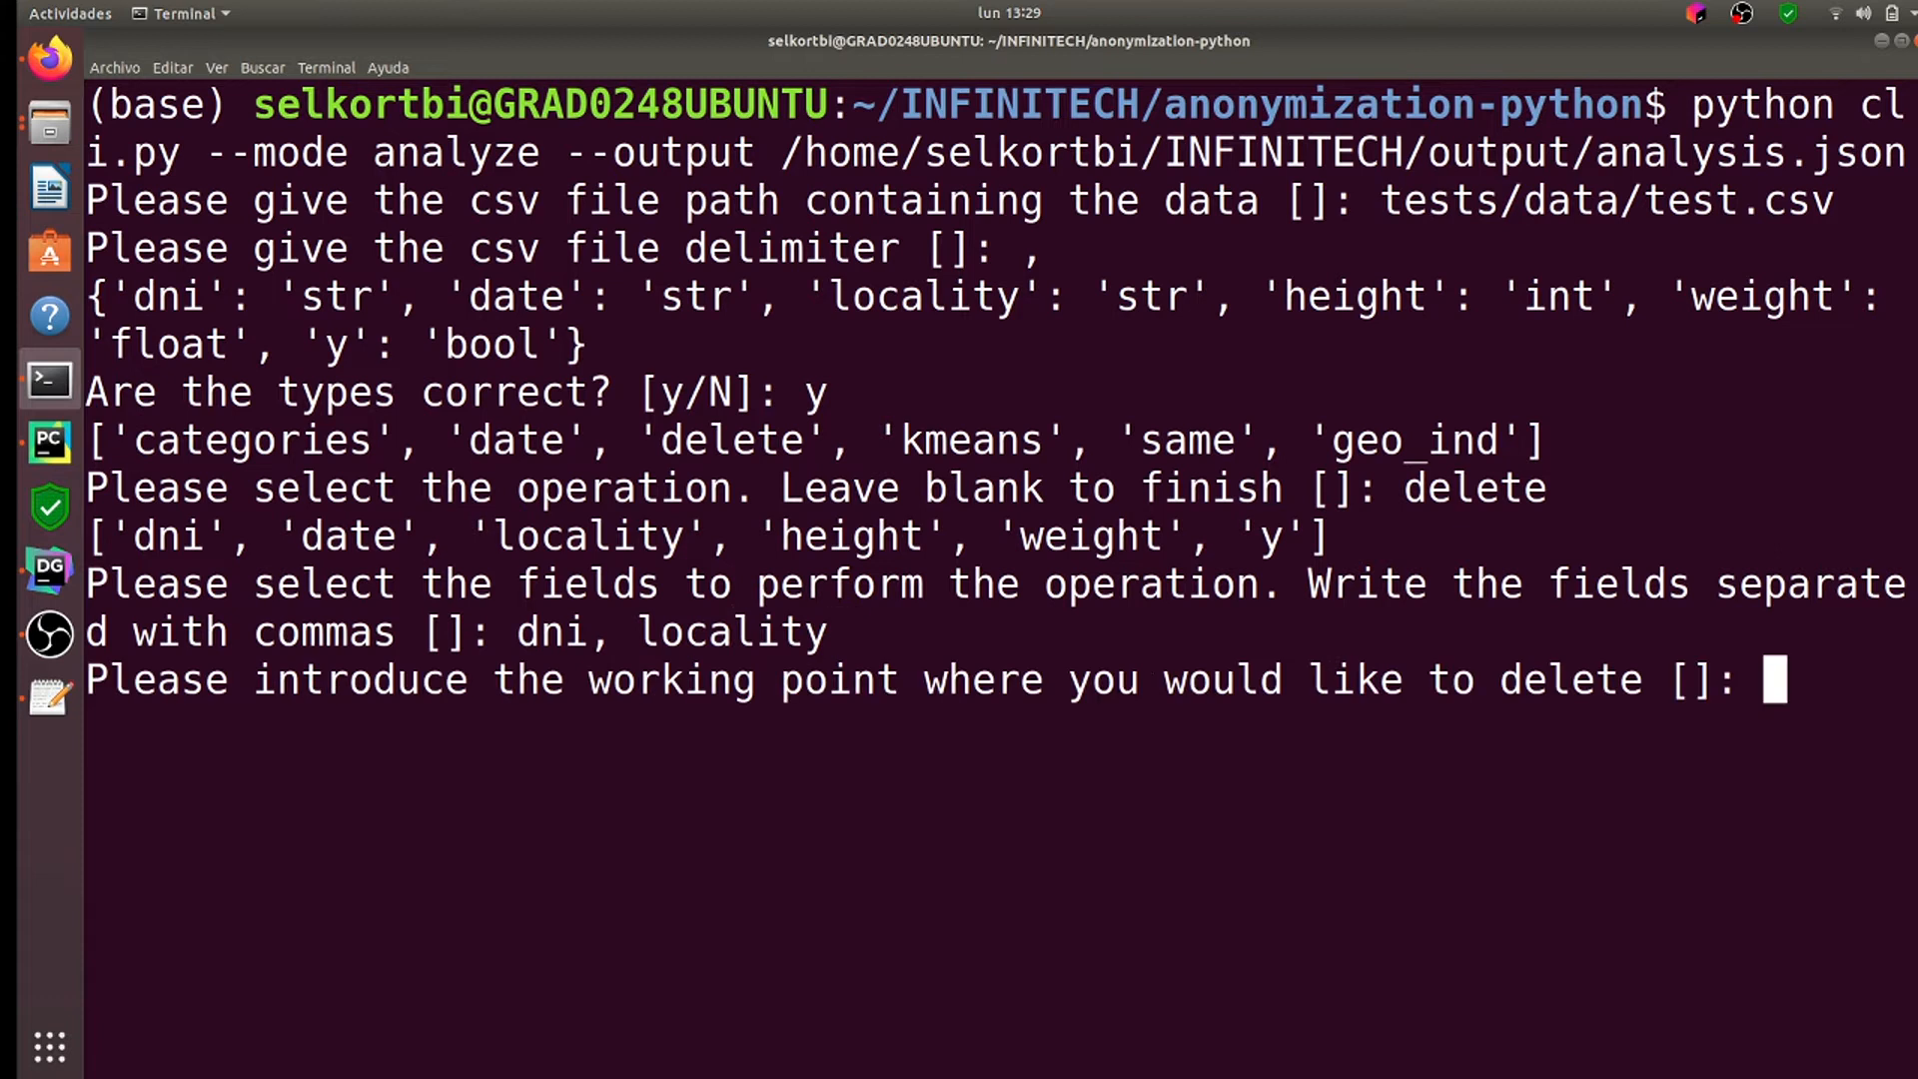
pyautogui.write('date')
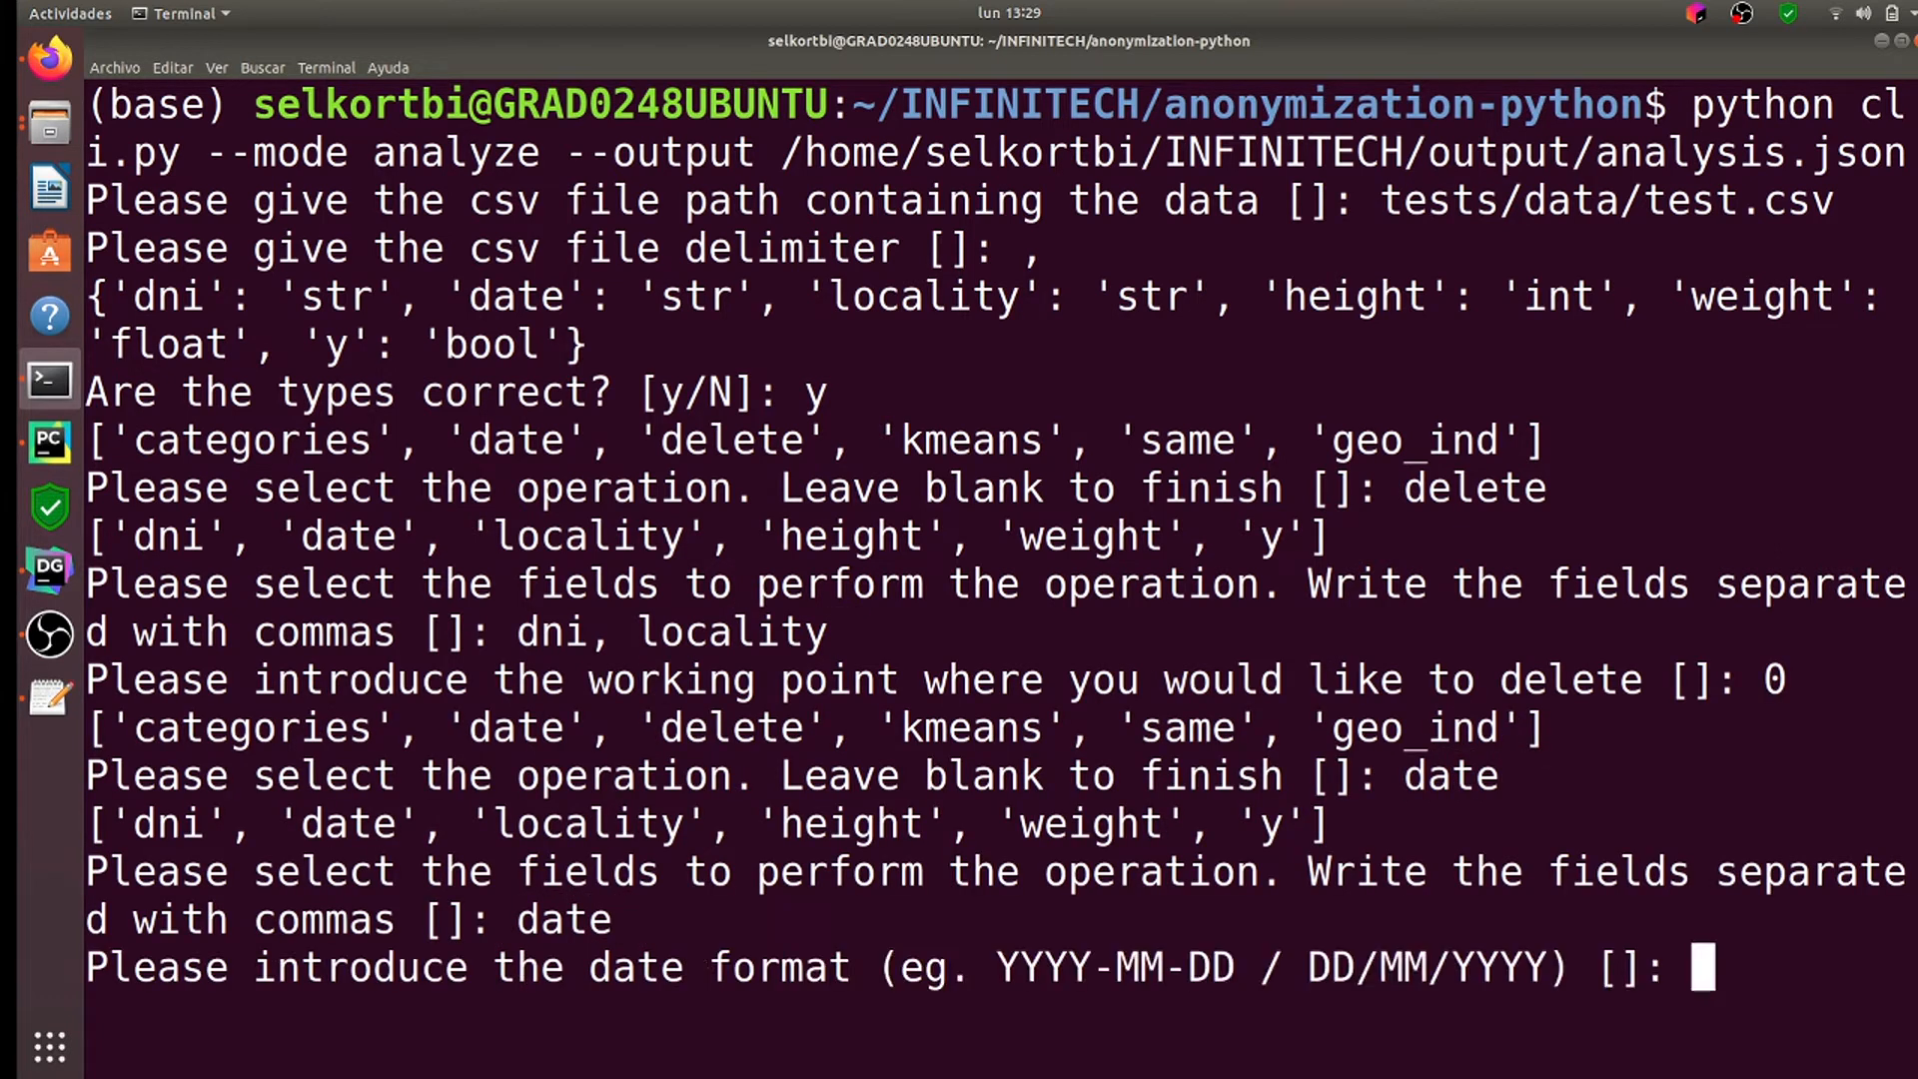
pyautogui.write('YYYY-MM-DD')
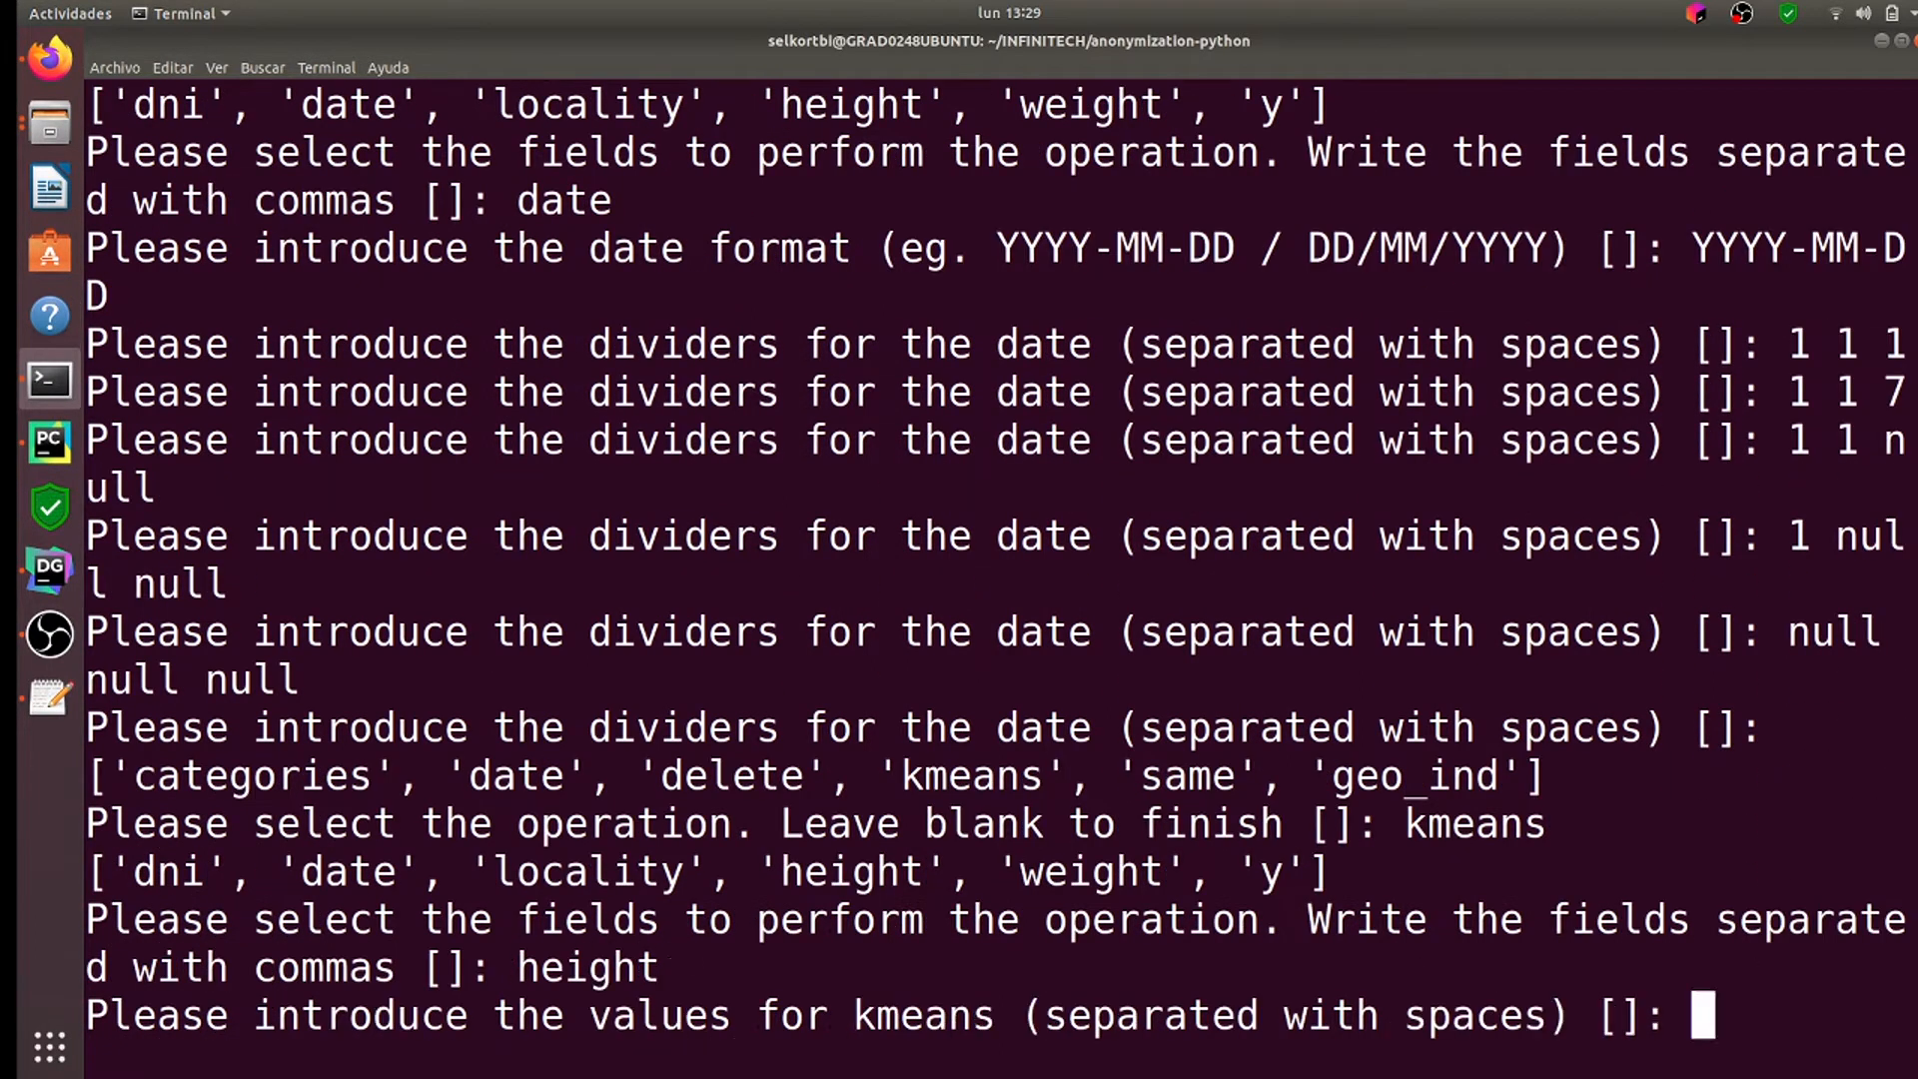
pyautogui.write('50 40 30 20 10 5 3 1')
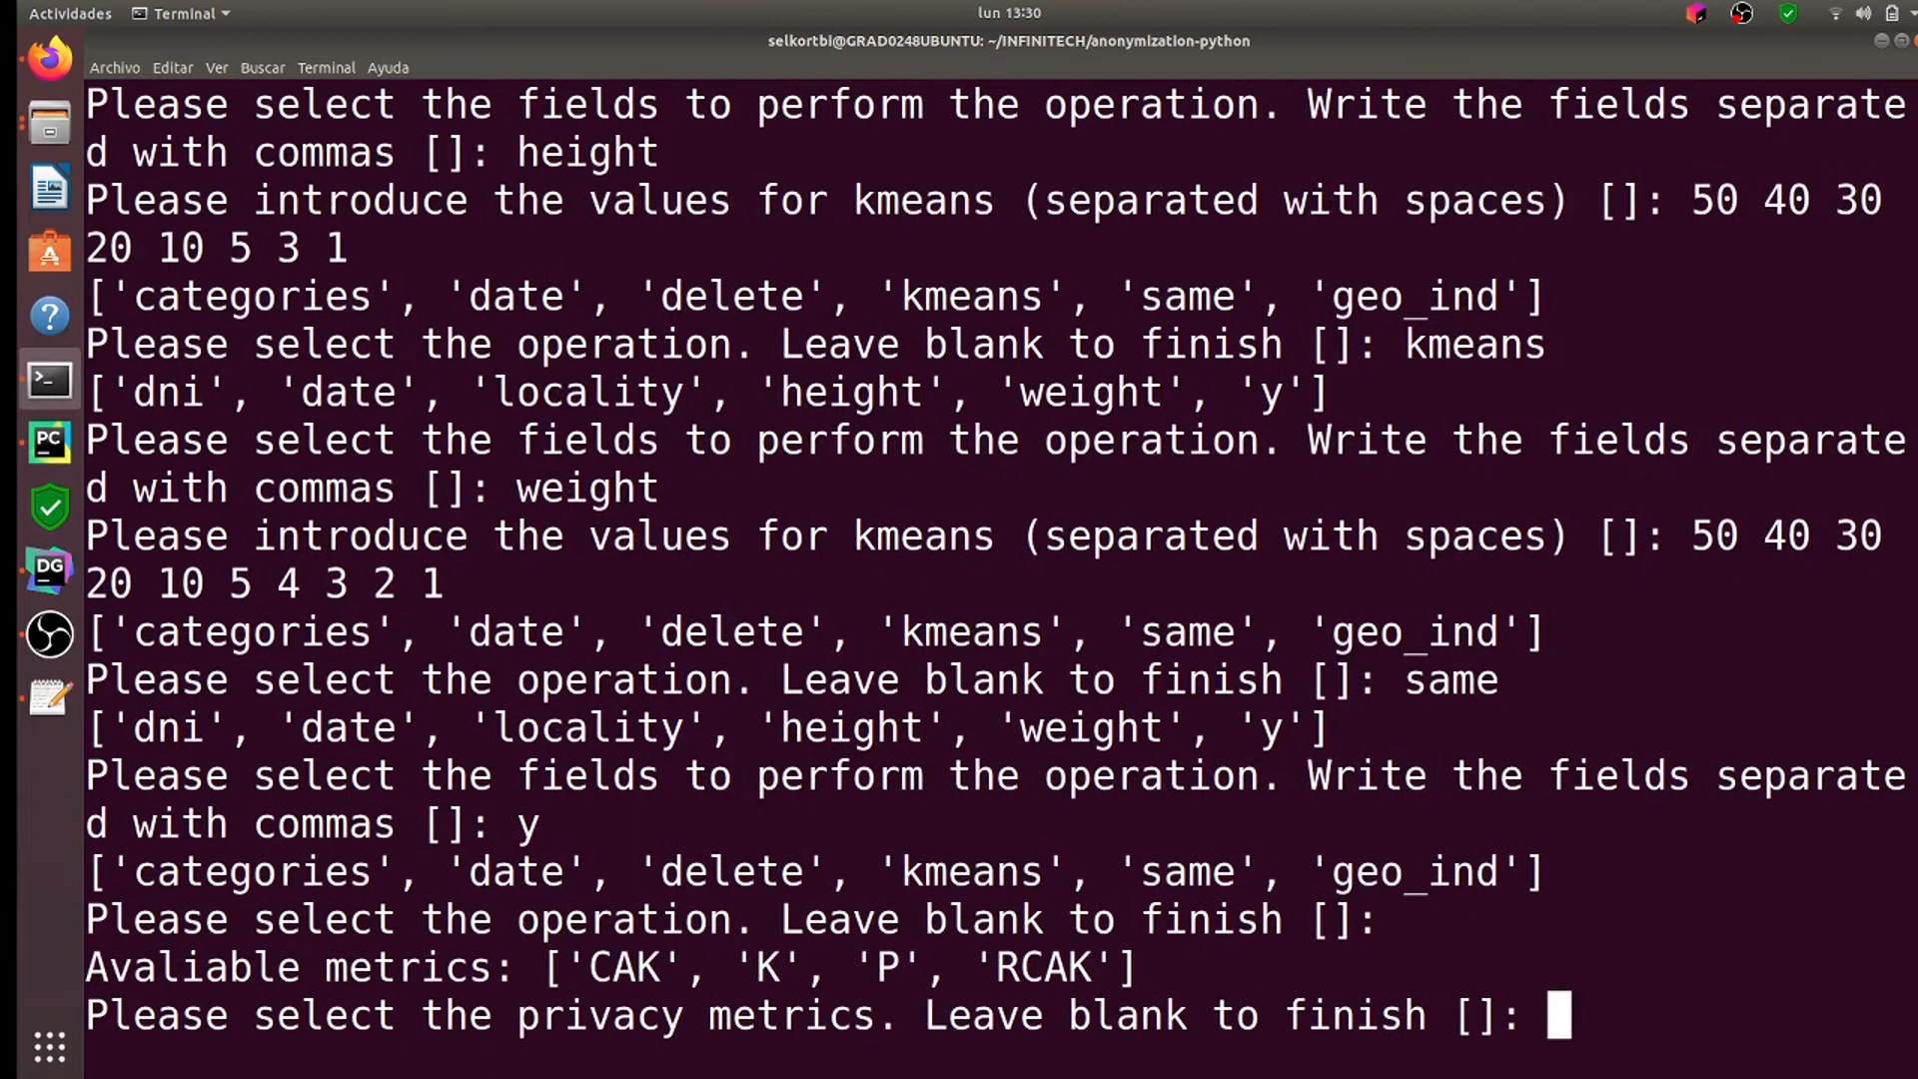
# Choose CAK on height and date, K, and AUC from weight to y, then run the analysis to 100%.
pyautogui.write('CAK')
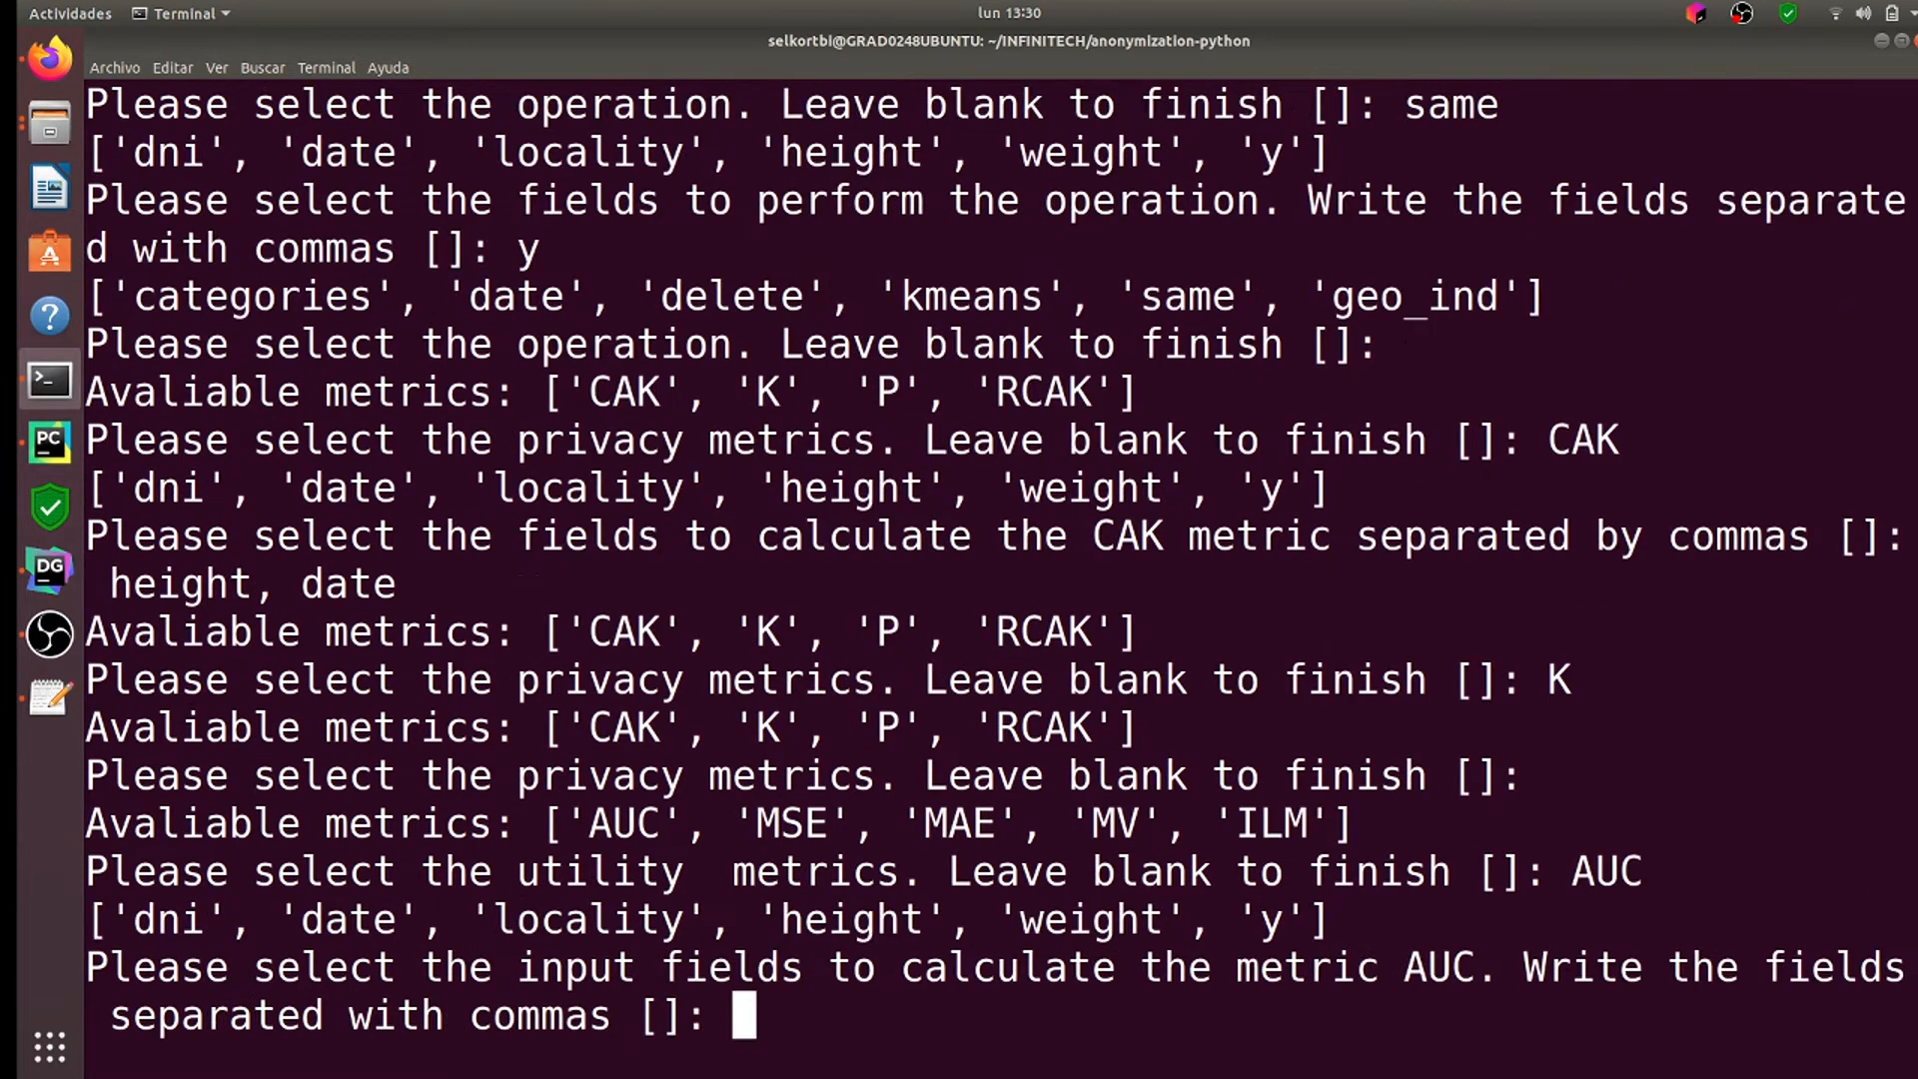
pyautogui.write('weight')
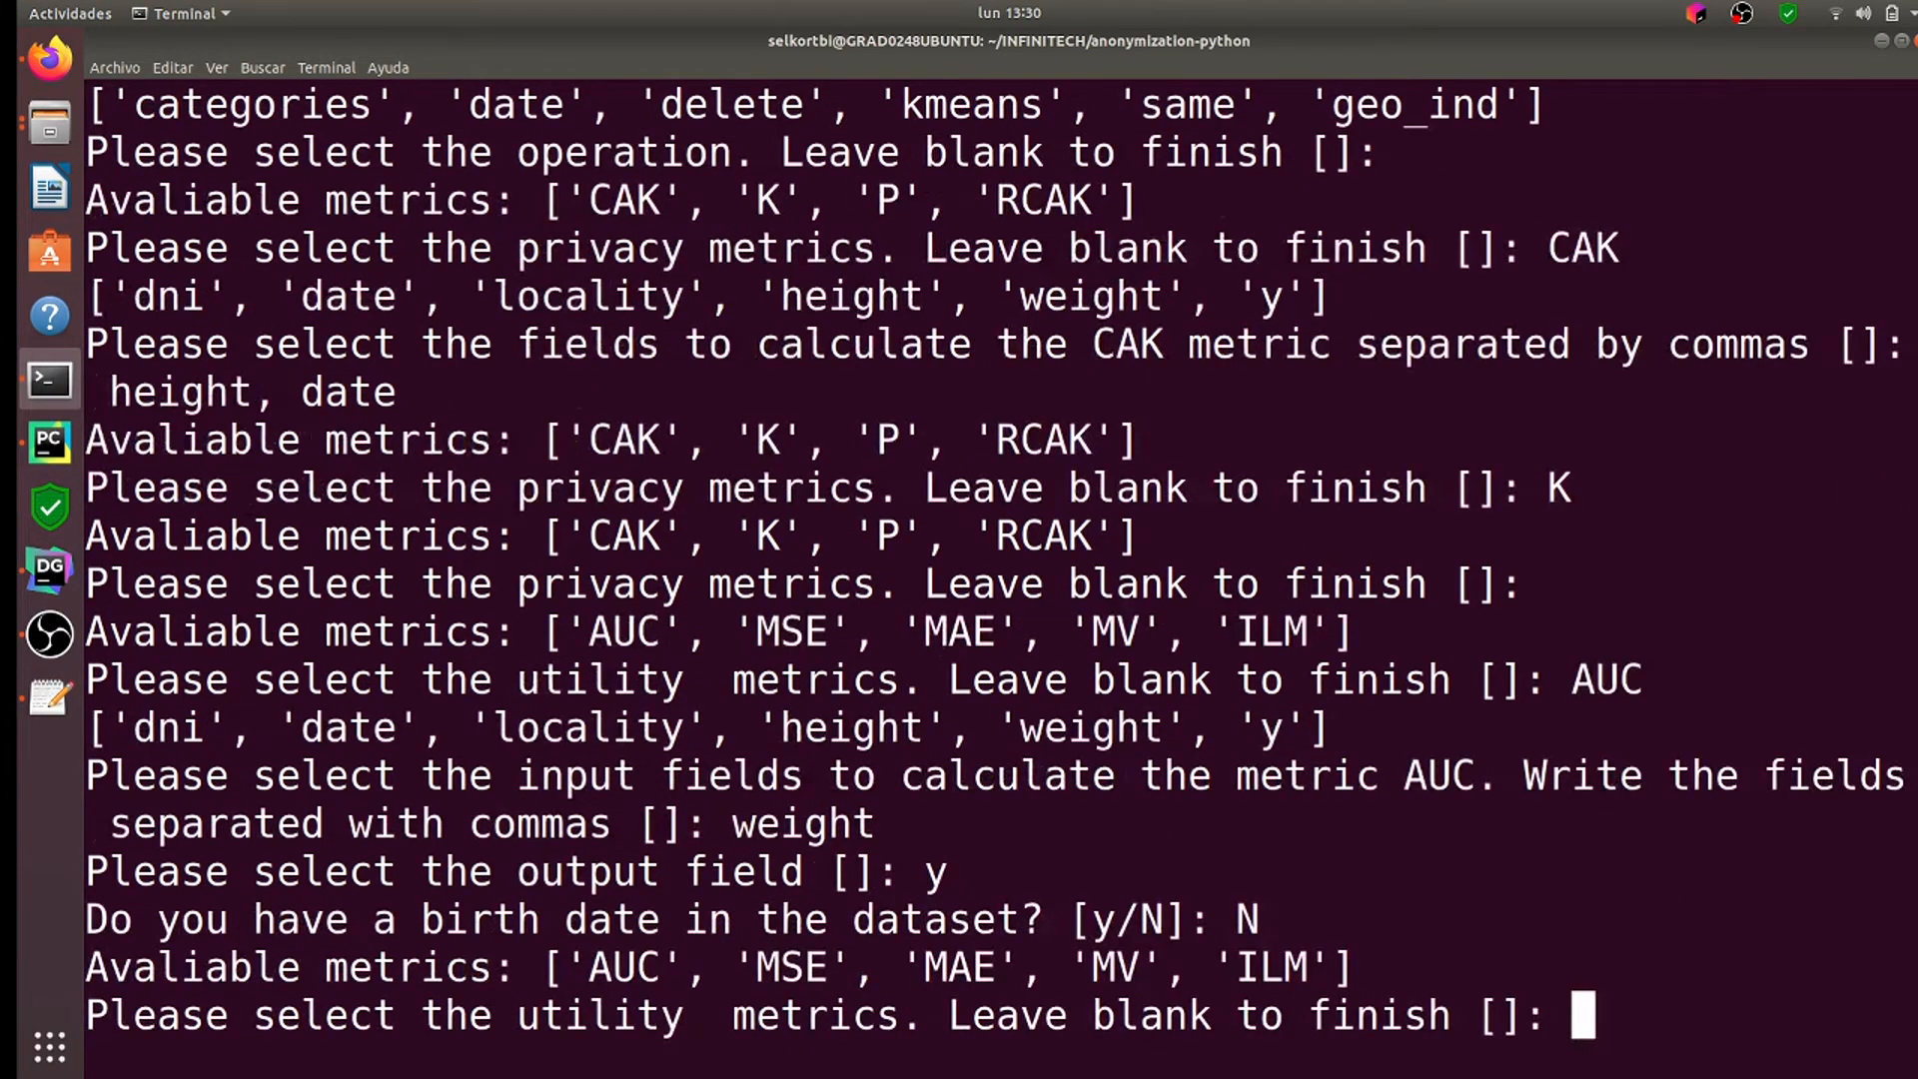
pyautogui.press('Return')
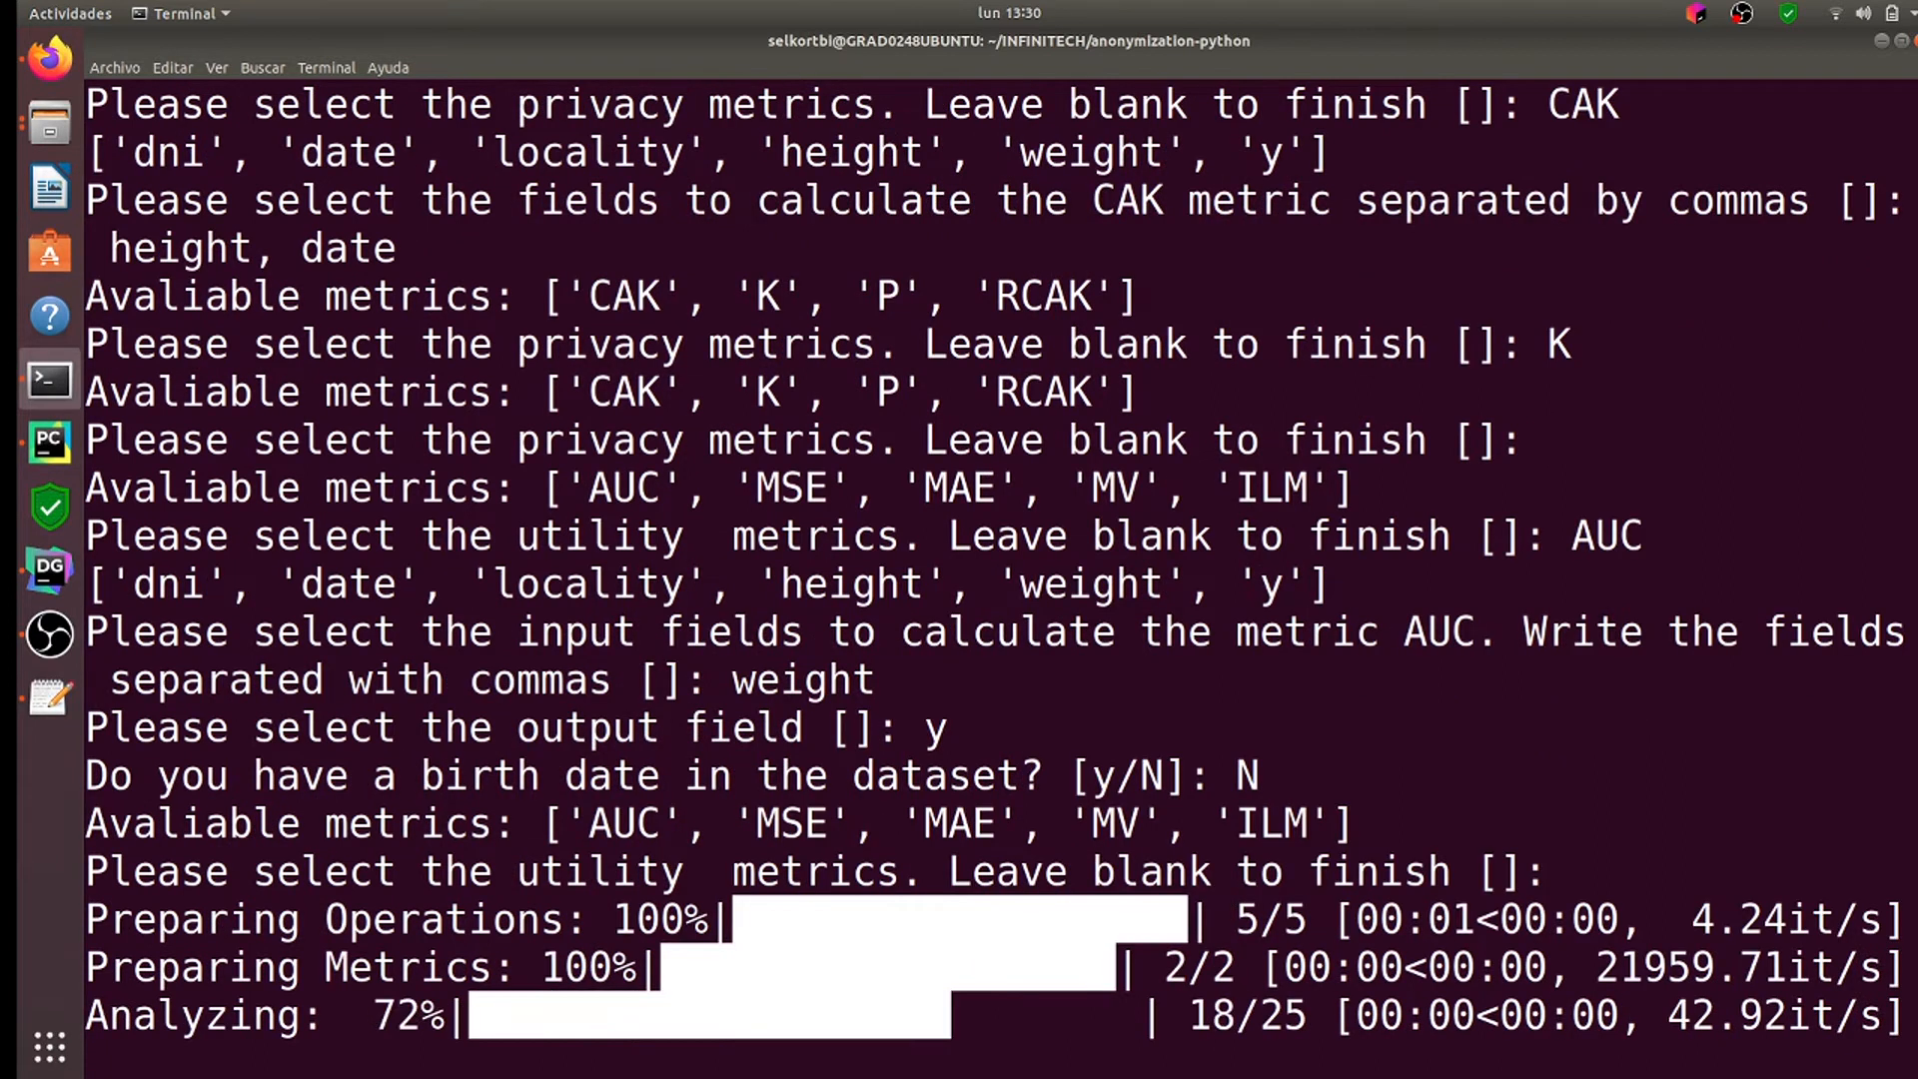
# Clear the terminal and prepare plots.py on /home/selkortbi/INFINITECH/output/analysis.json.
pyautogui.write('clear')
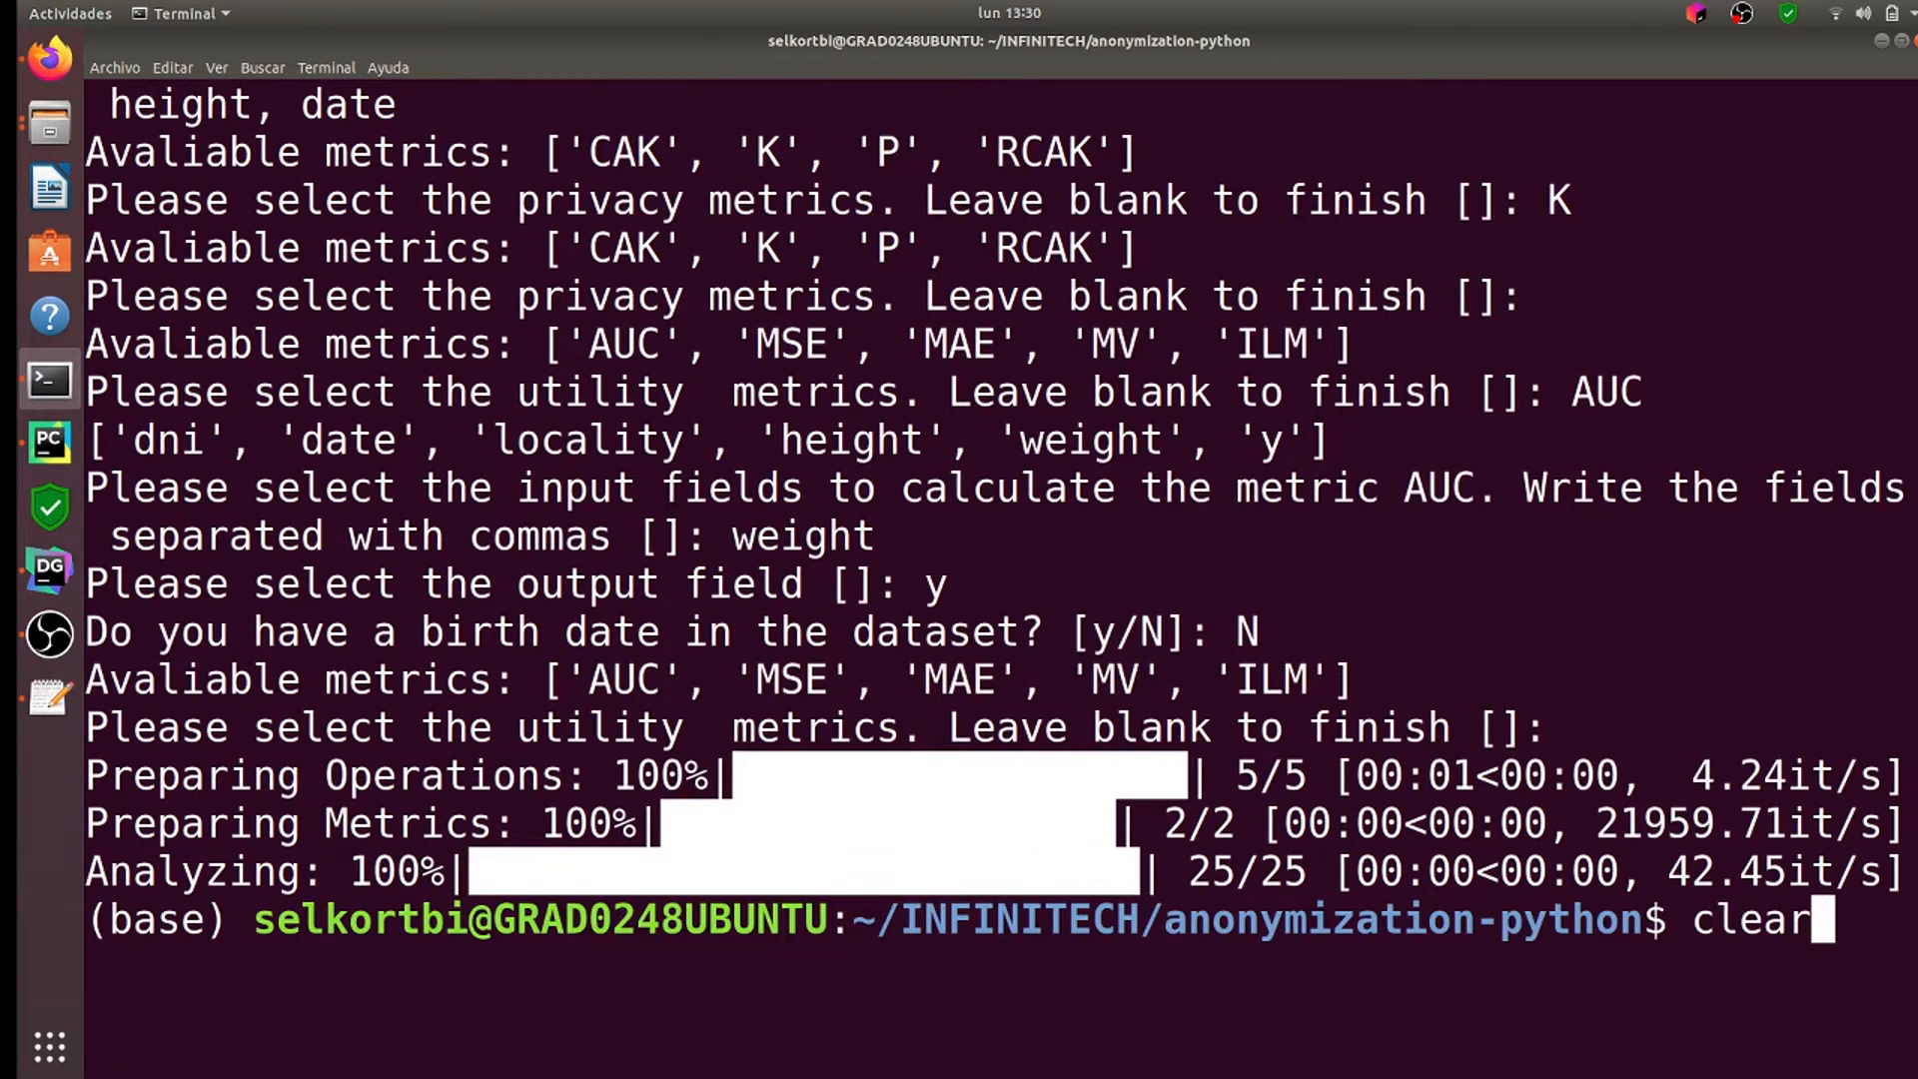
pyautogui.write('python plots.py /home/selkortbi/INFINITECH/output/analysis.json')
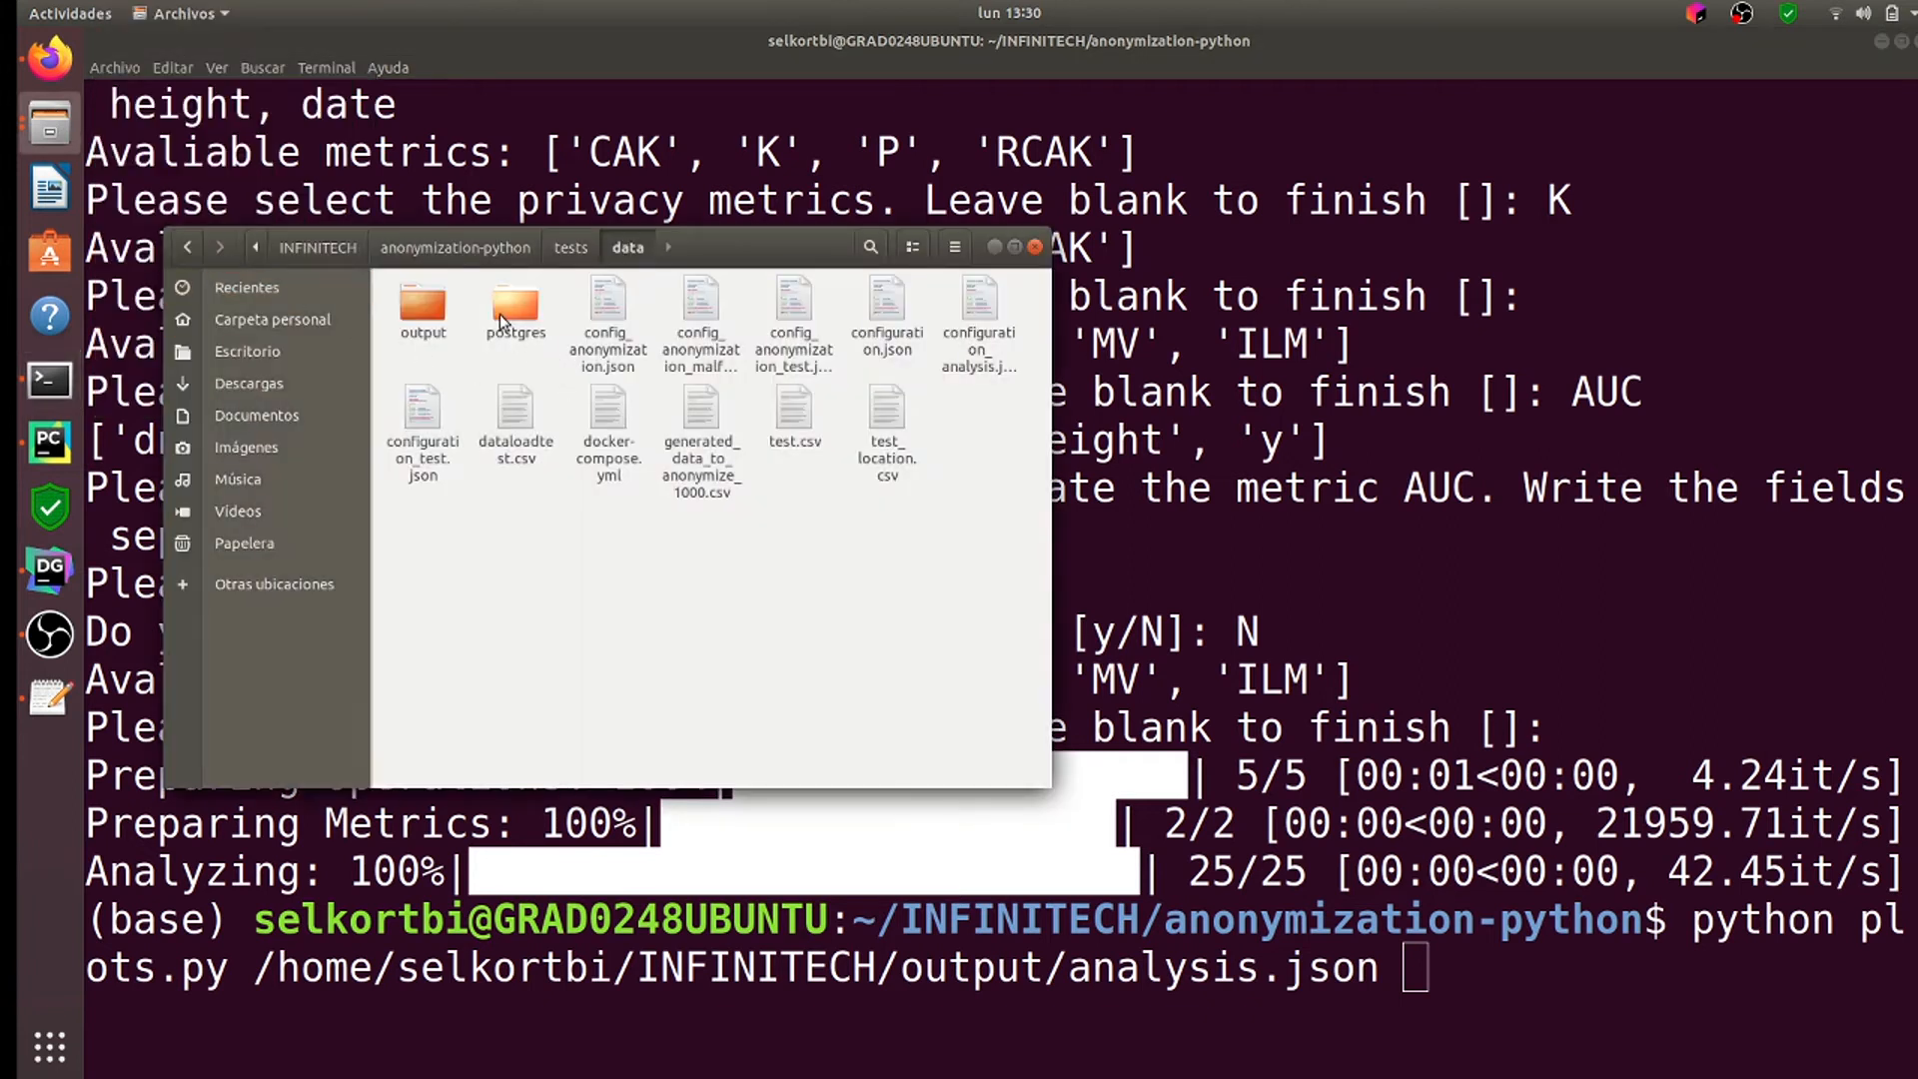
# Navigate from tests/data up to INFINITECH and into the output folder holding analysis.json.
pyautogui.click(456, 248)
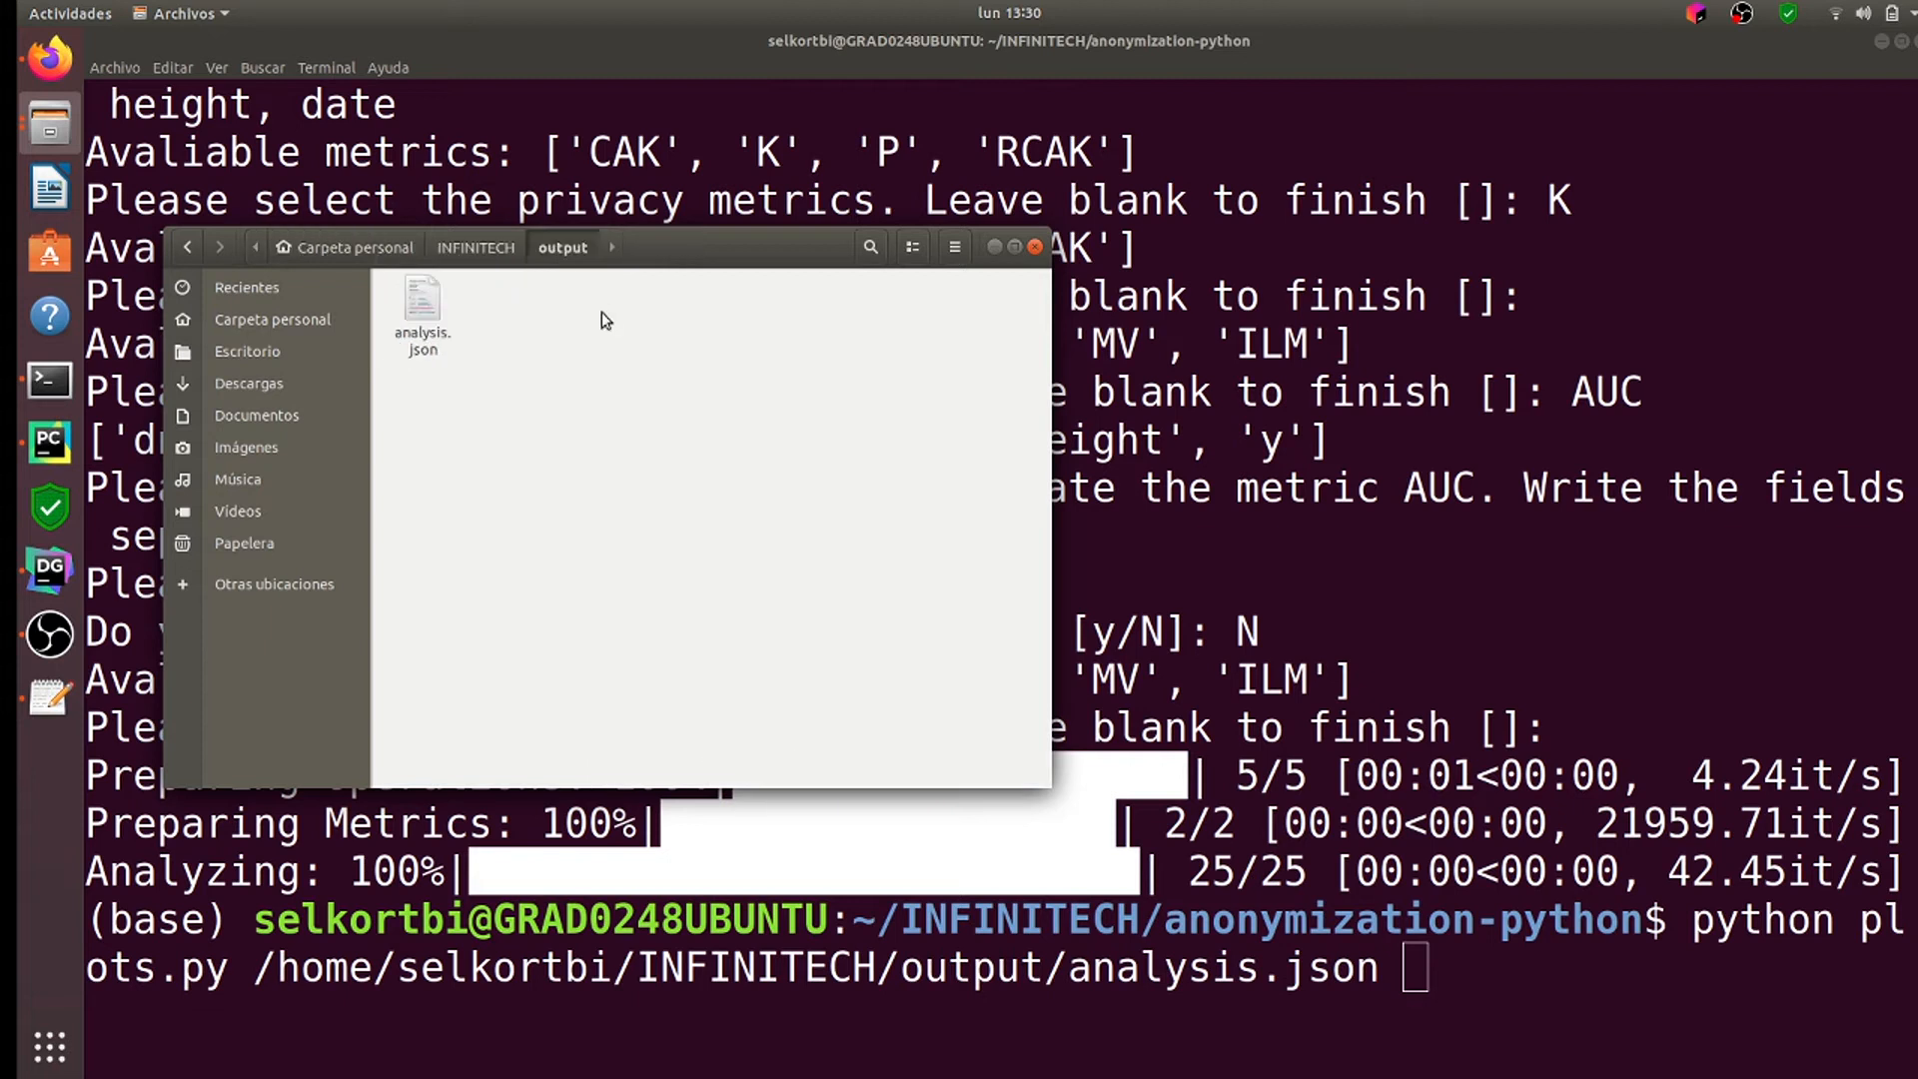
pyautogui.click(1033, 248)
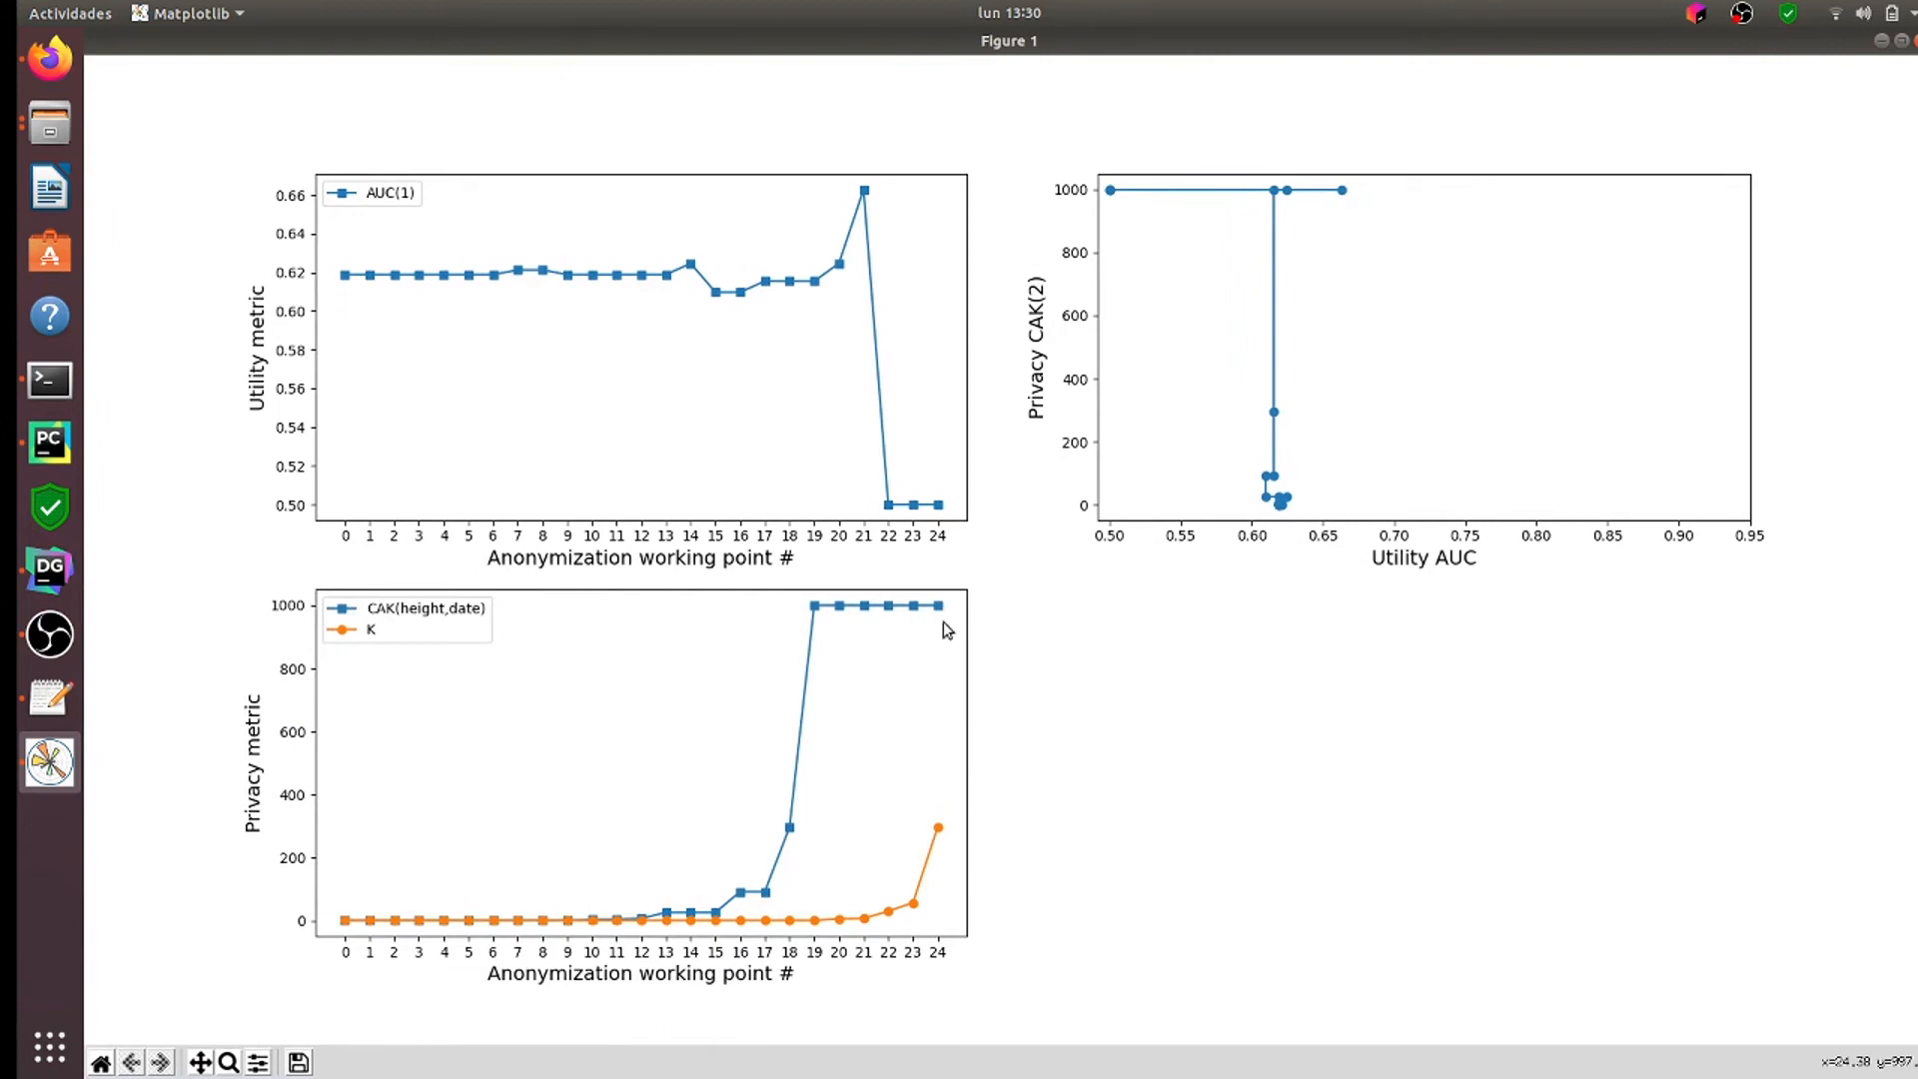
pyautogui.moveTo(865, 923)
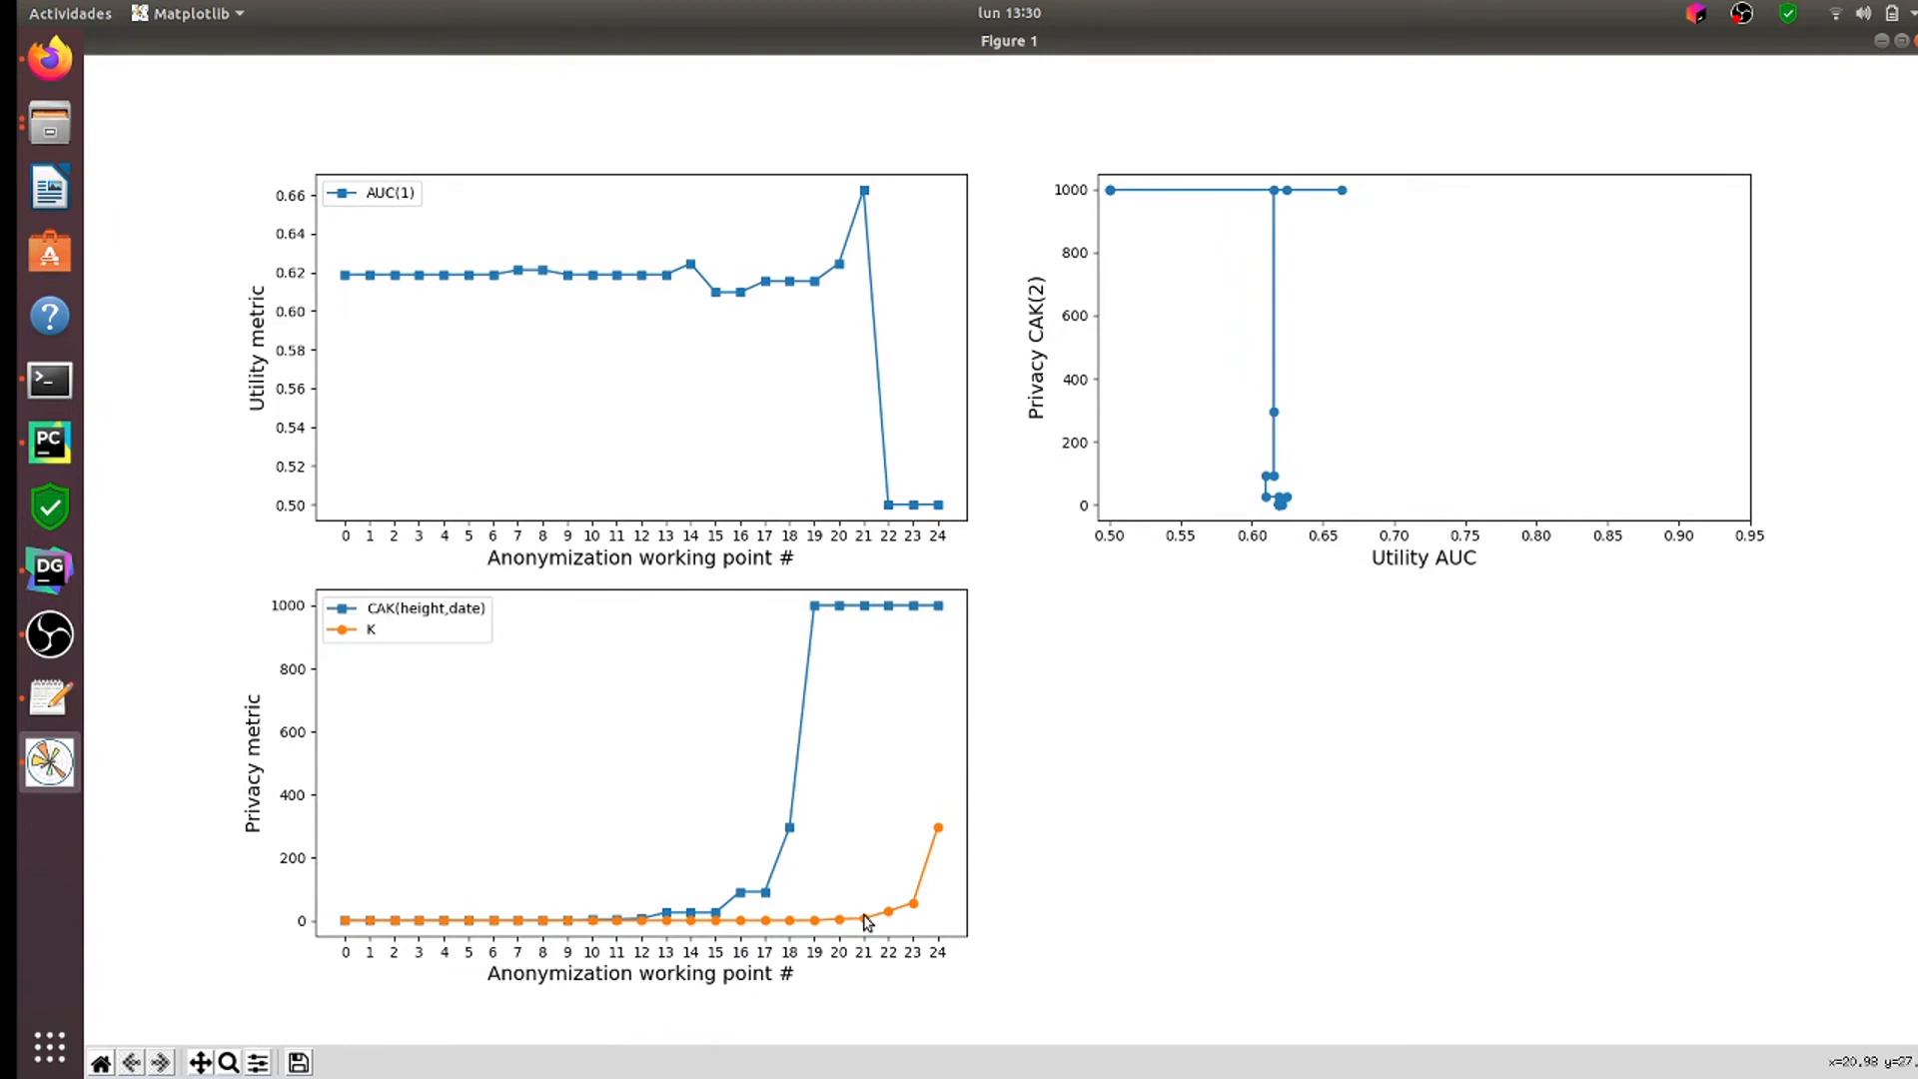
pyautogui.moveTo(853, 448)
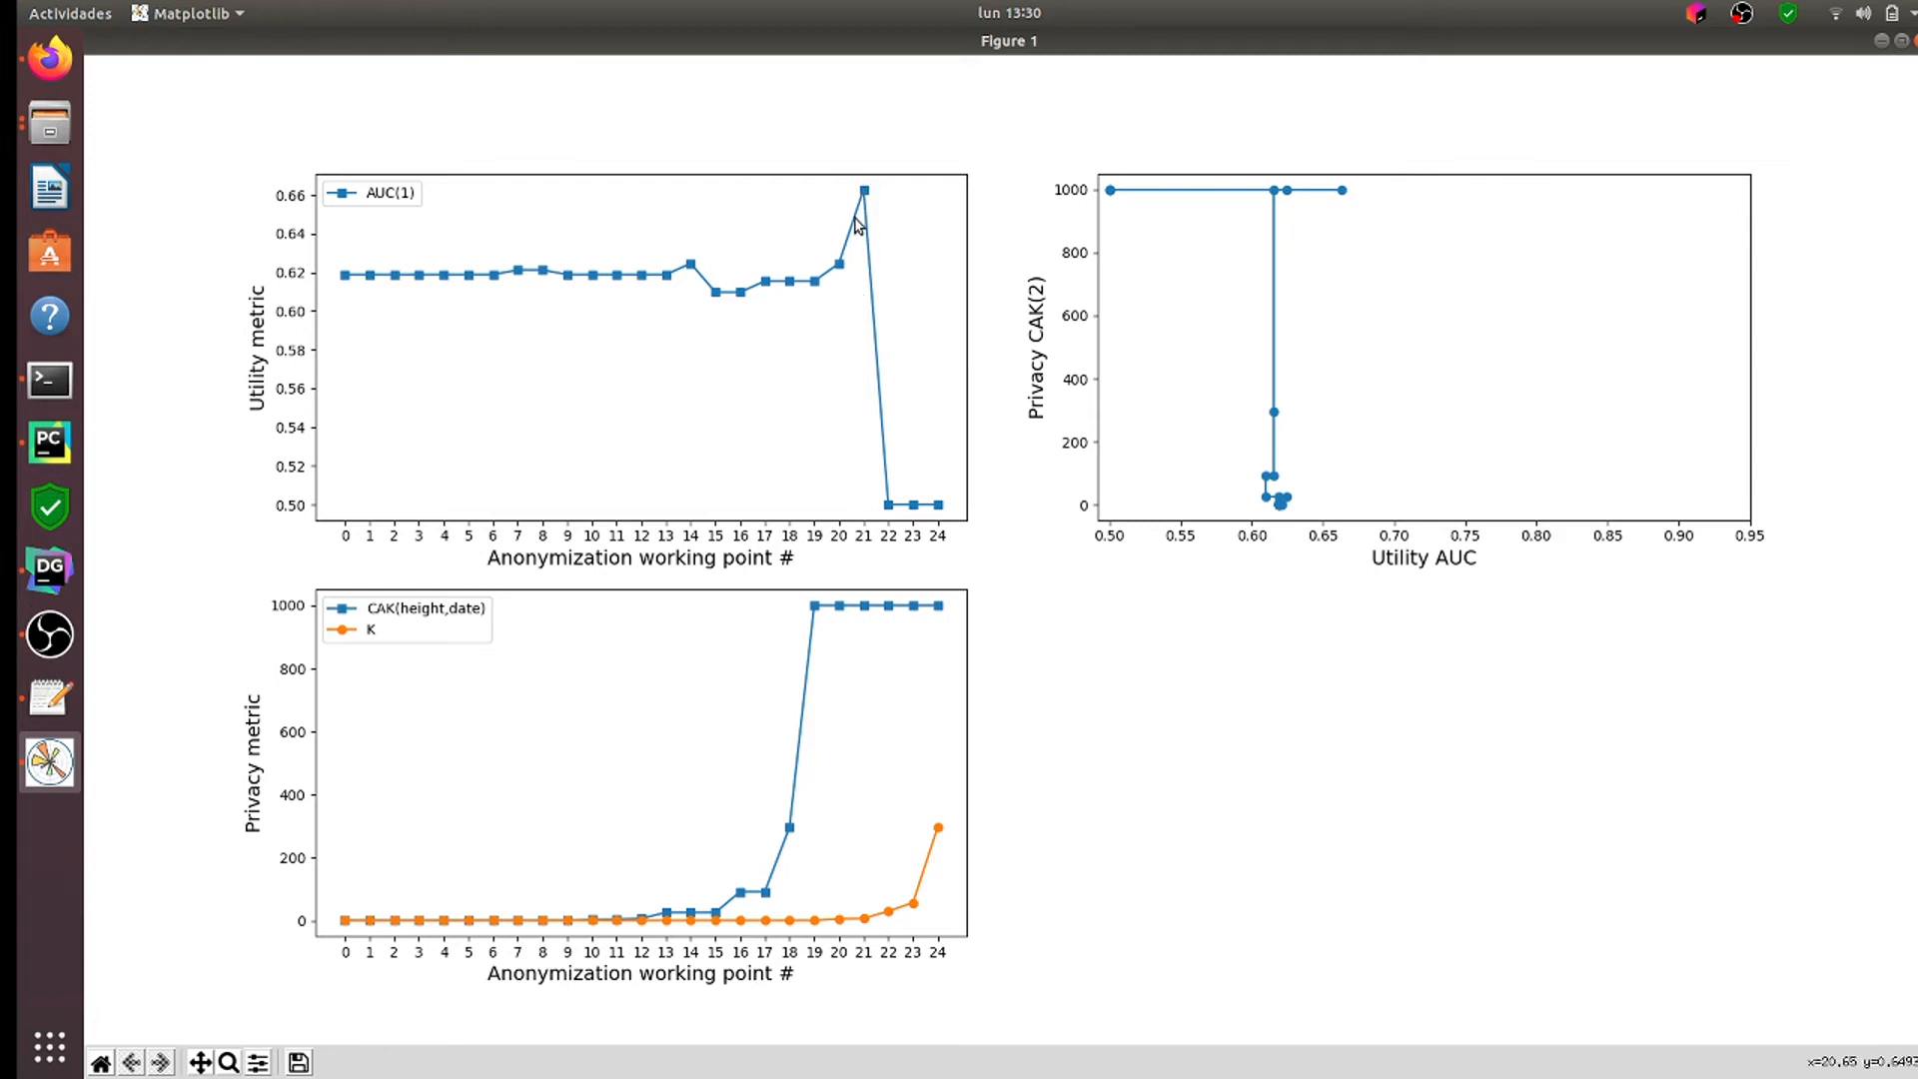
pyautogui.moveTo(868, 515)
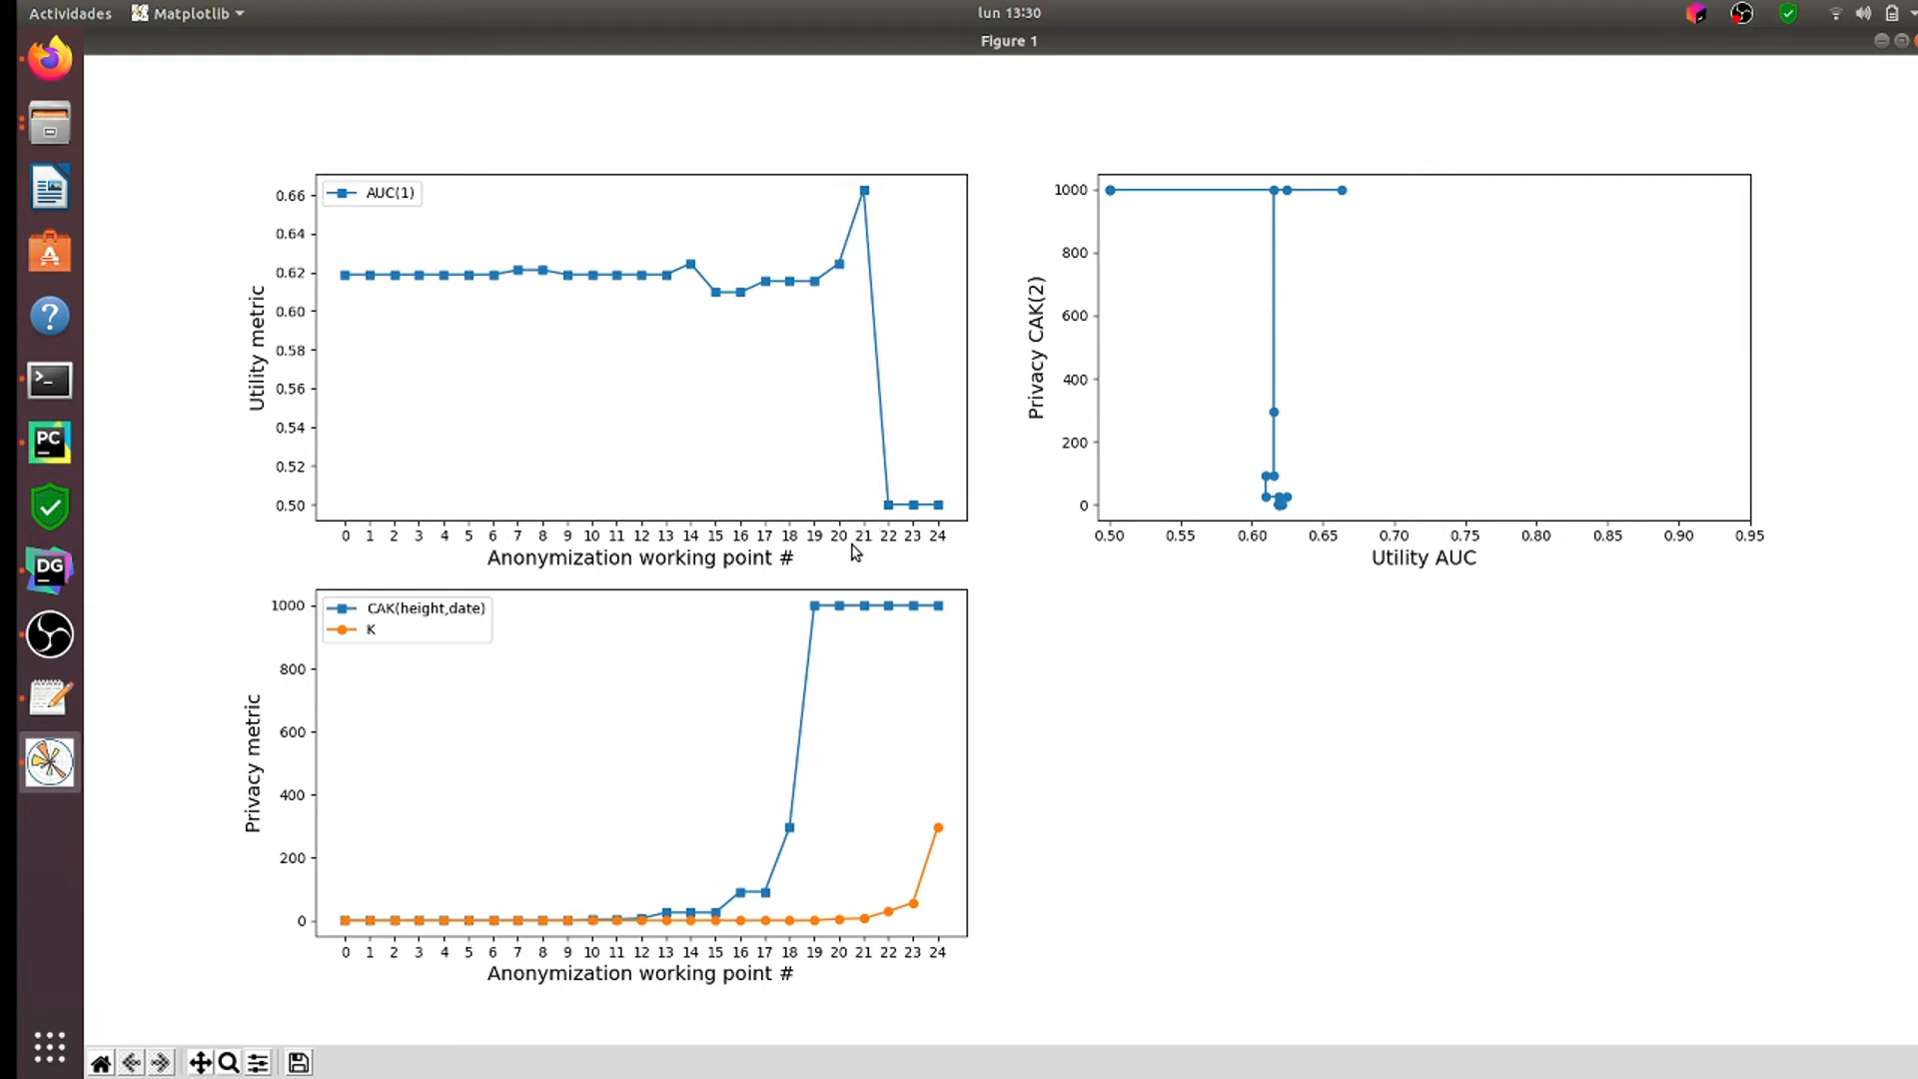
pyautogui.moveTo(869, 617)
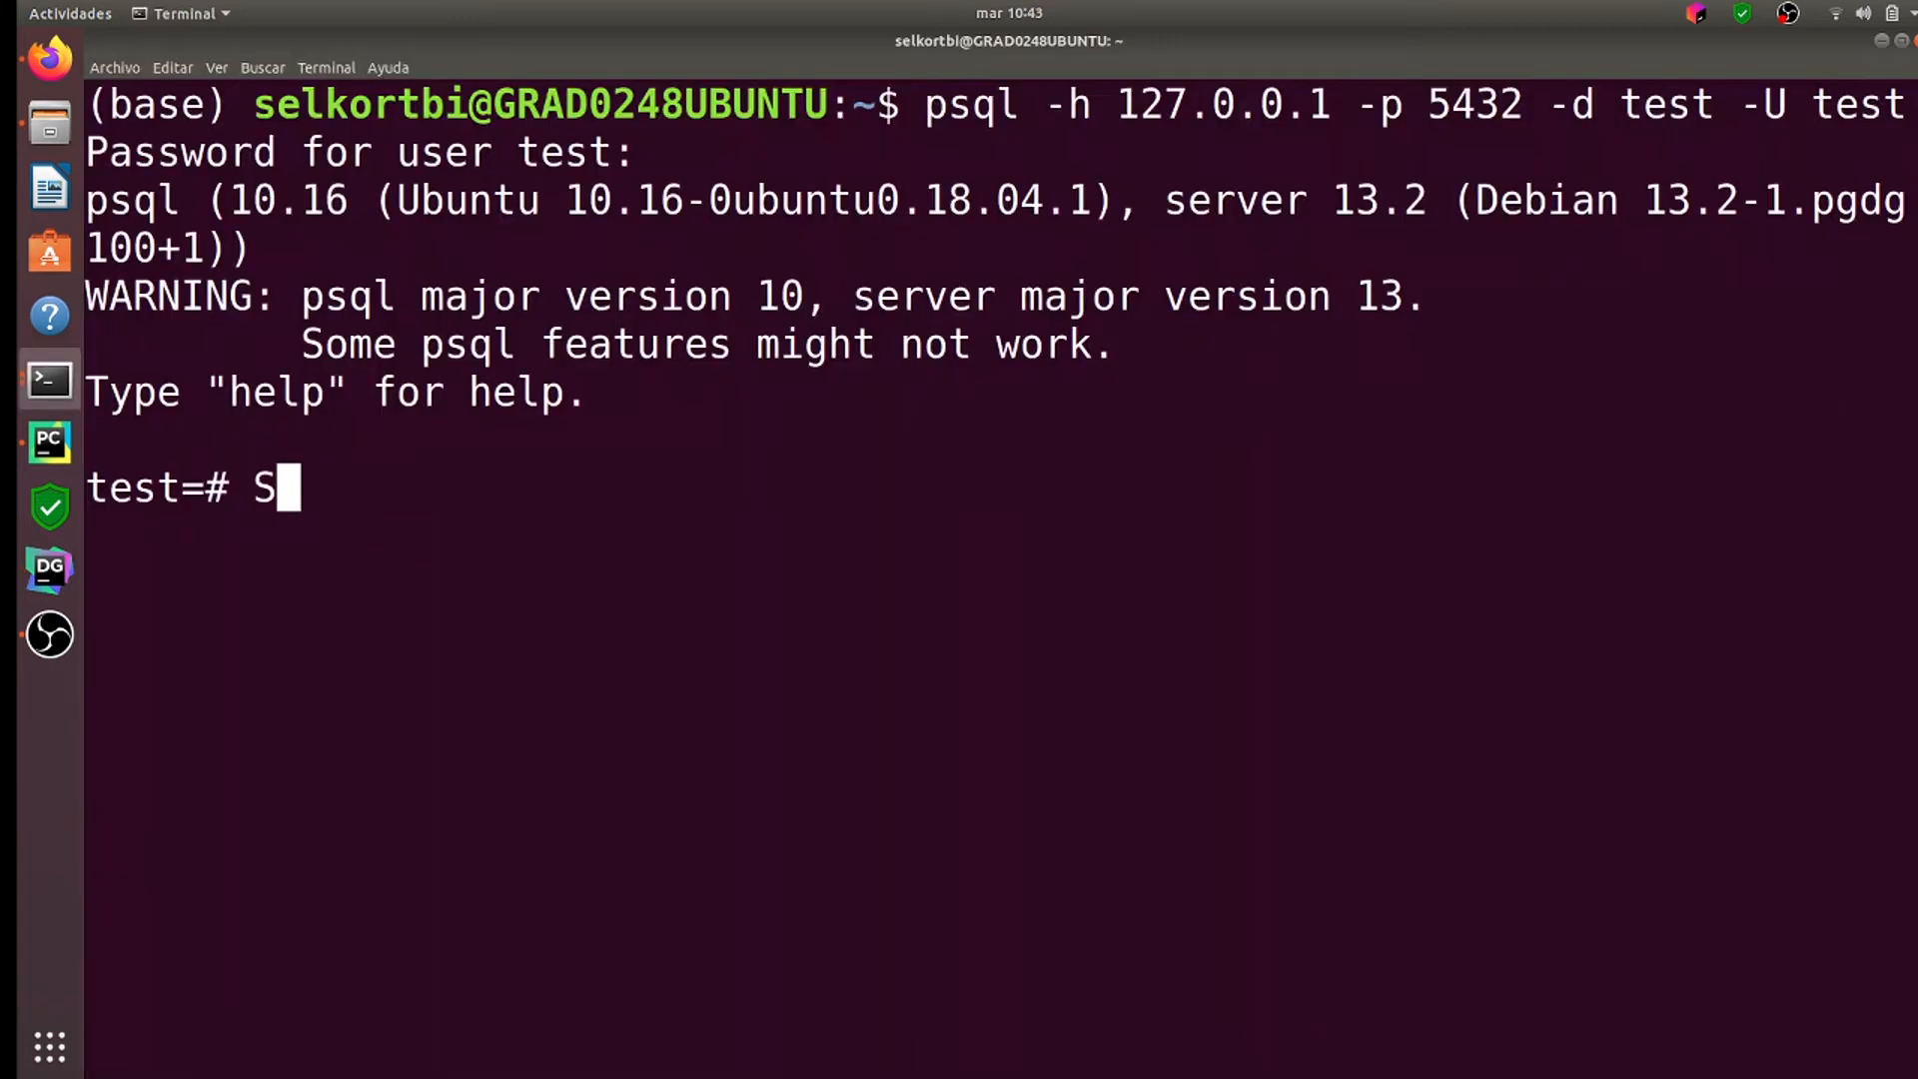
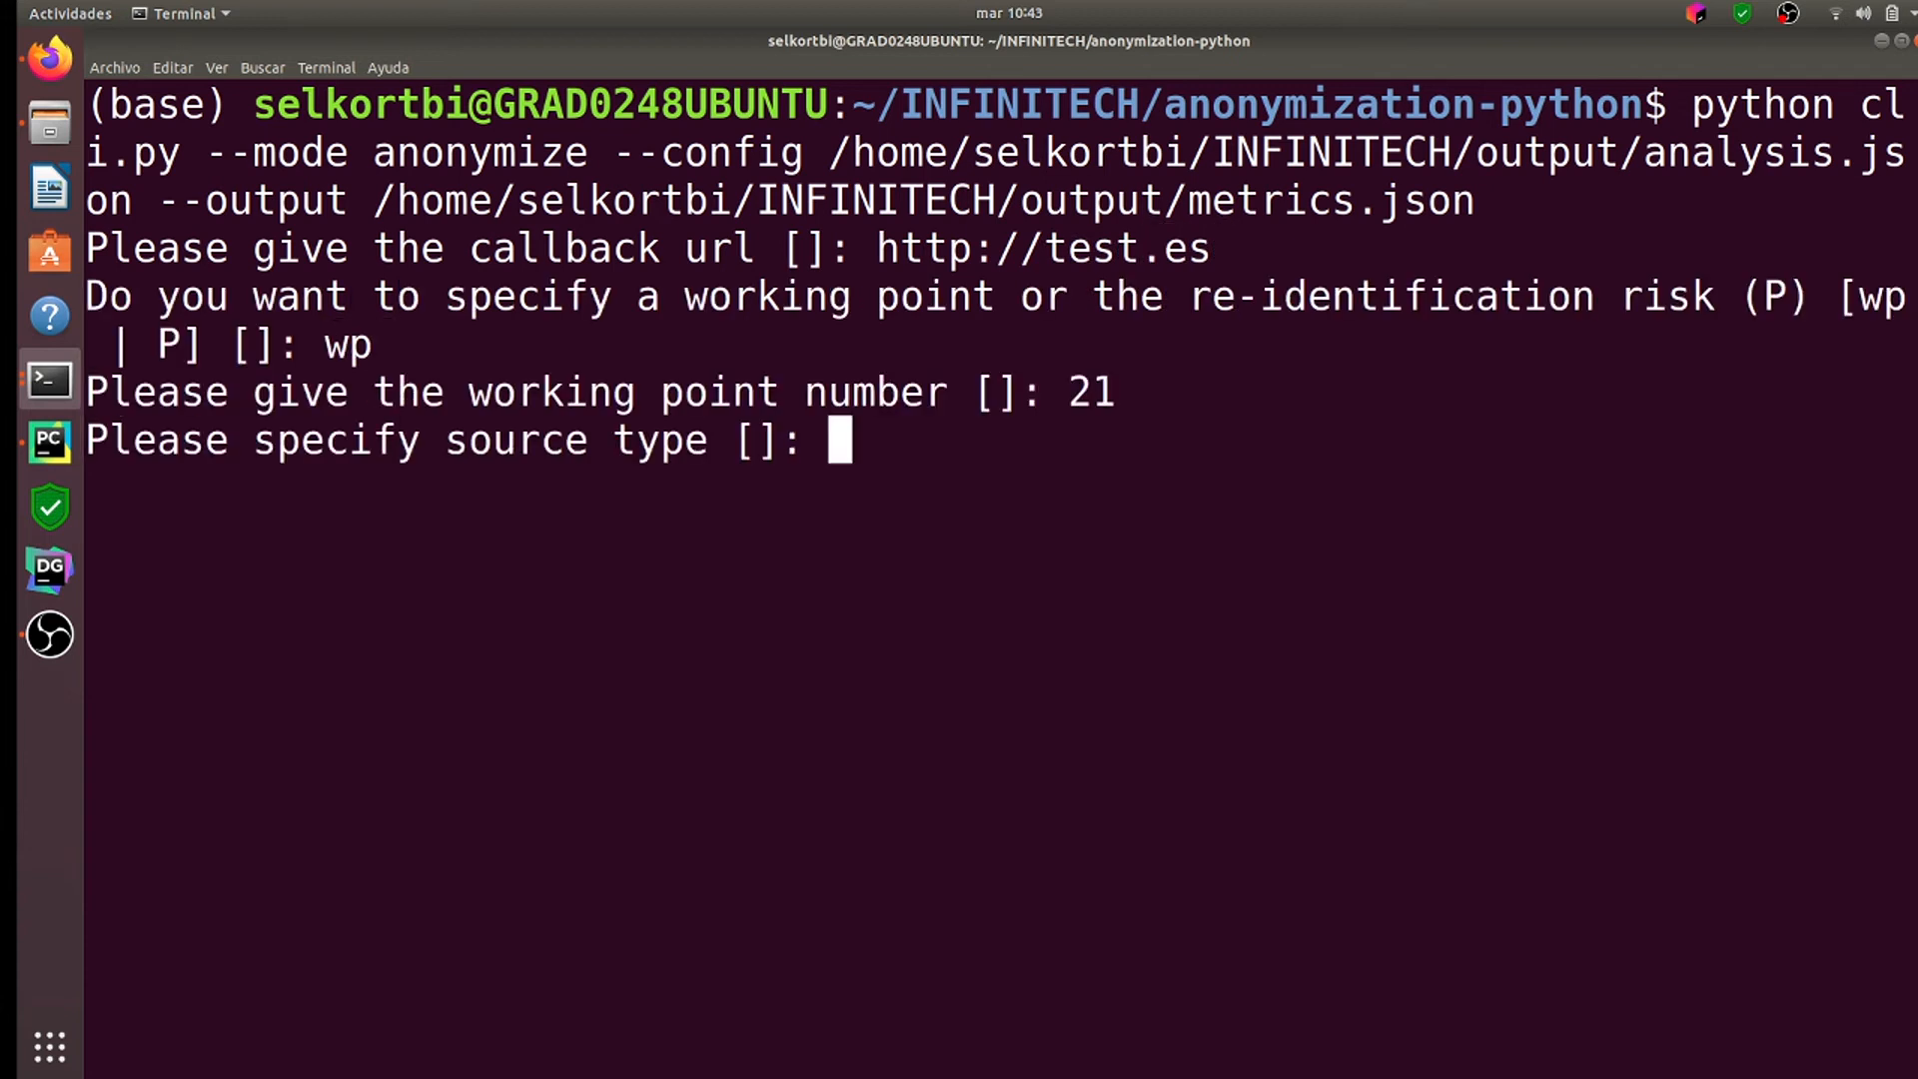
# Query every row of the test table with SELECT * FROM test; in psql.
pyautogui.write('database')
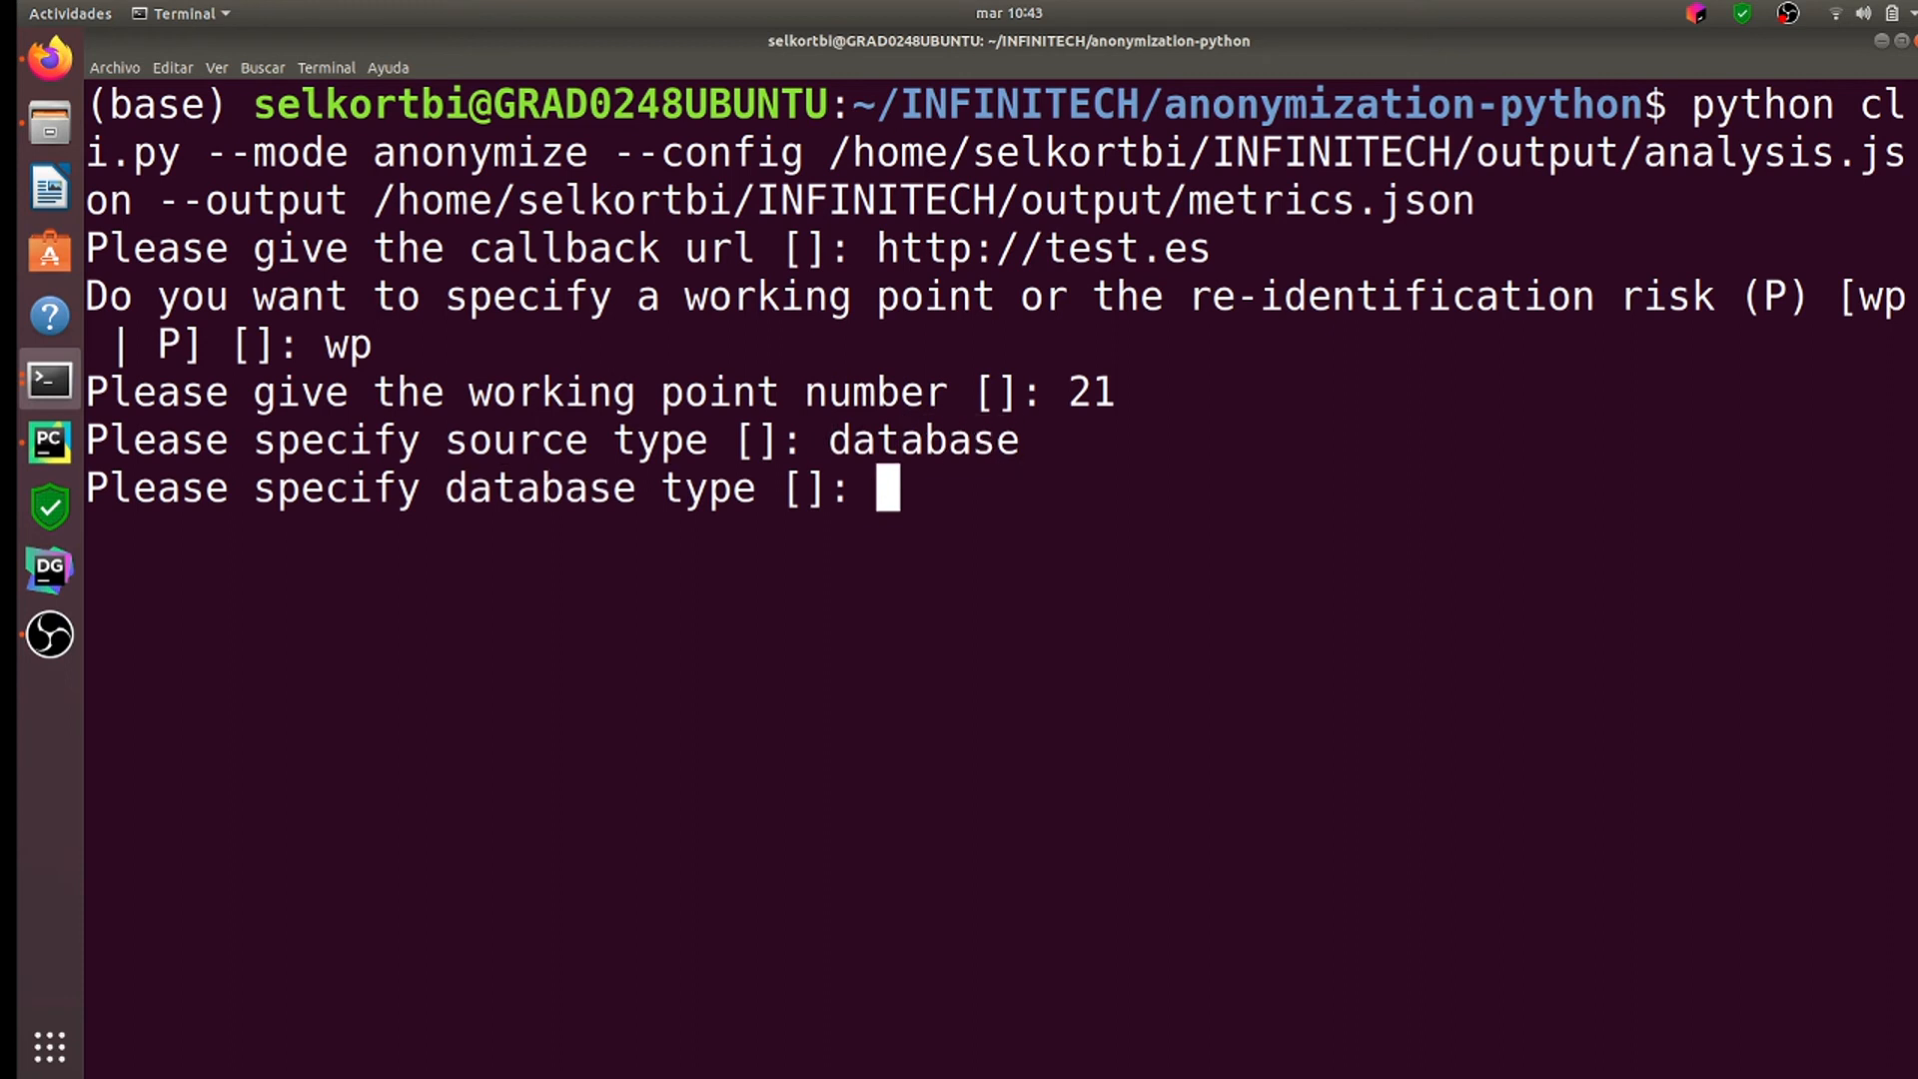
pyautogui.write('postgres')
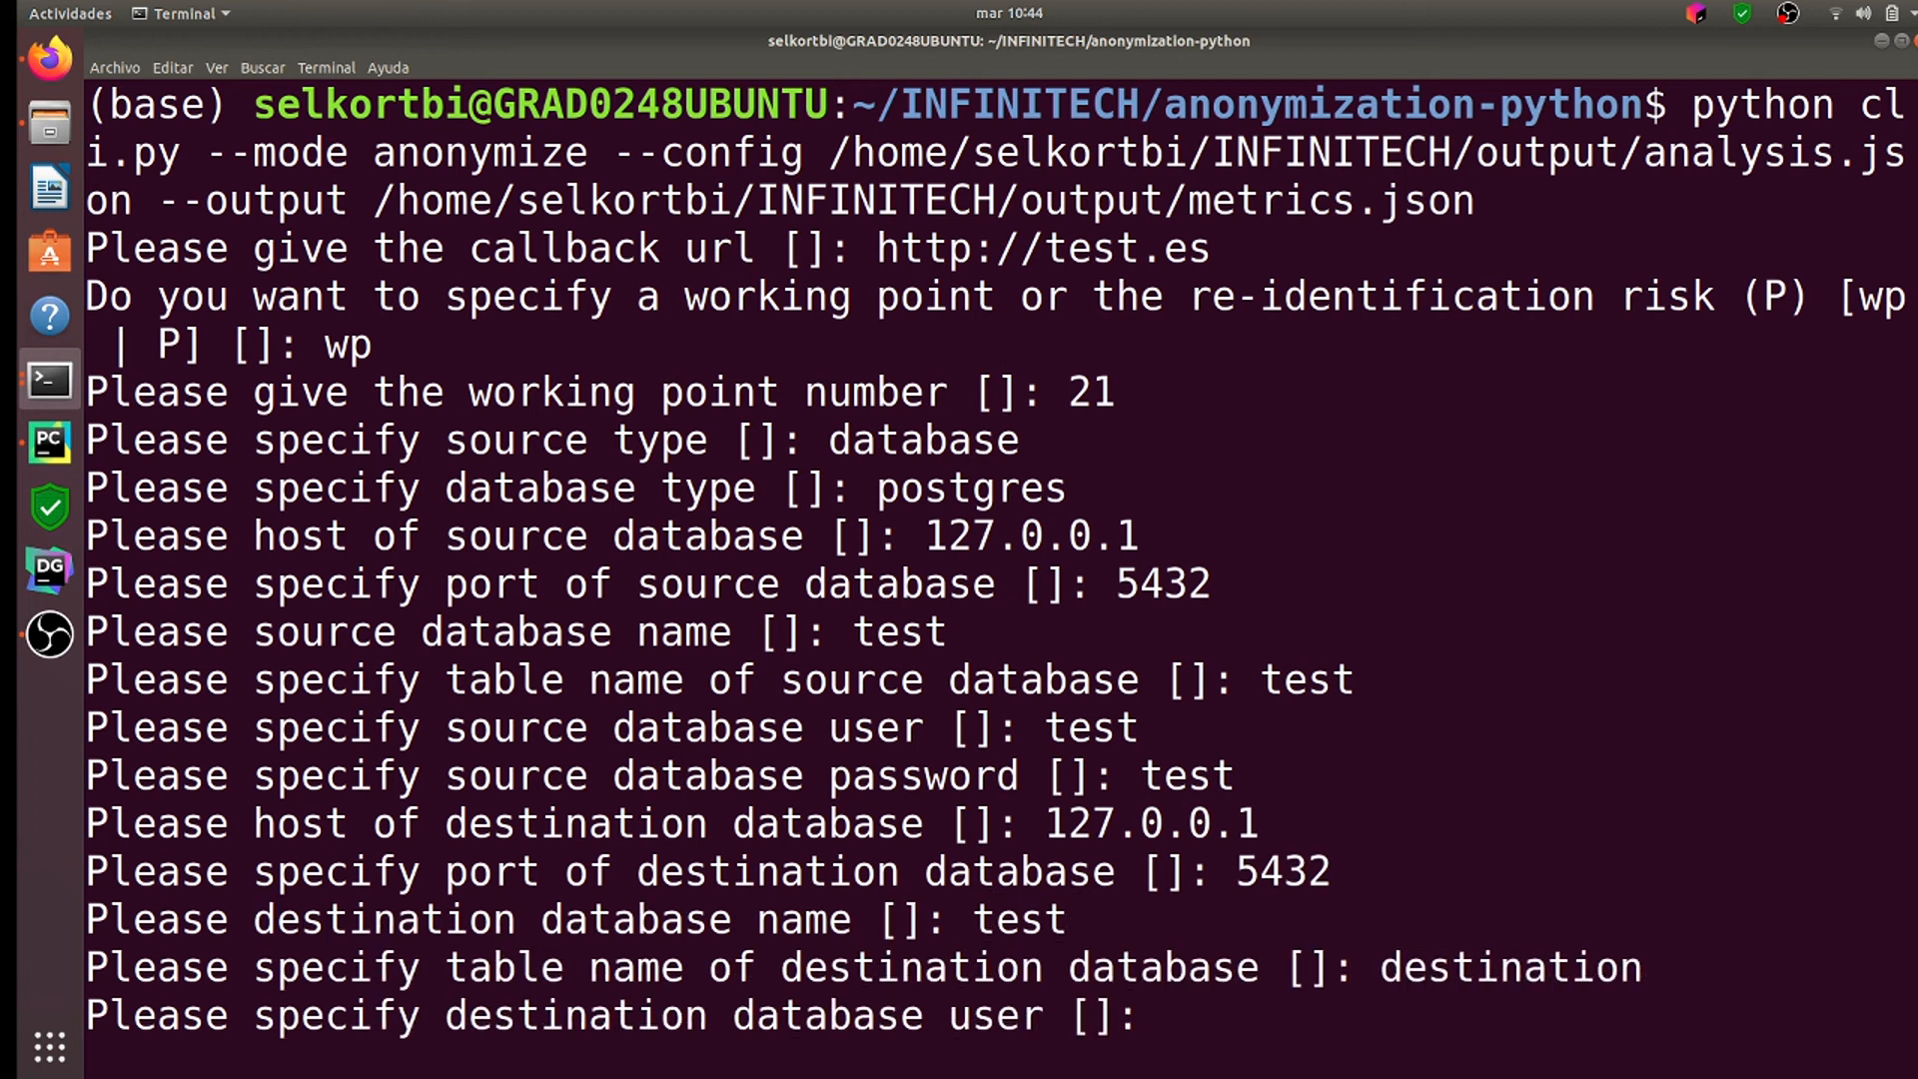
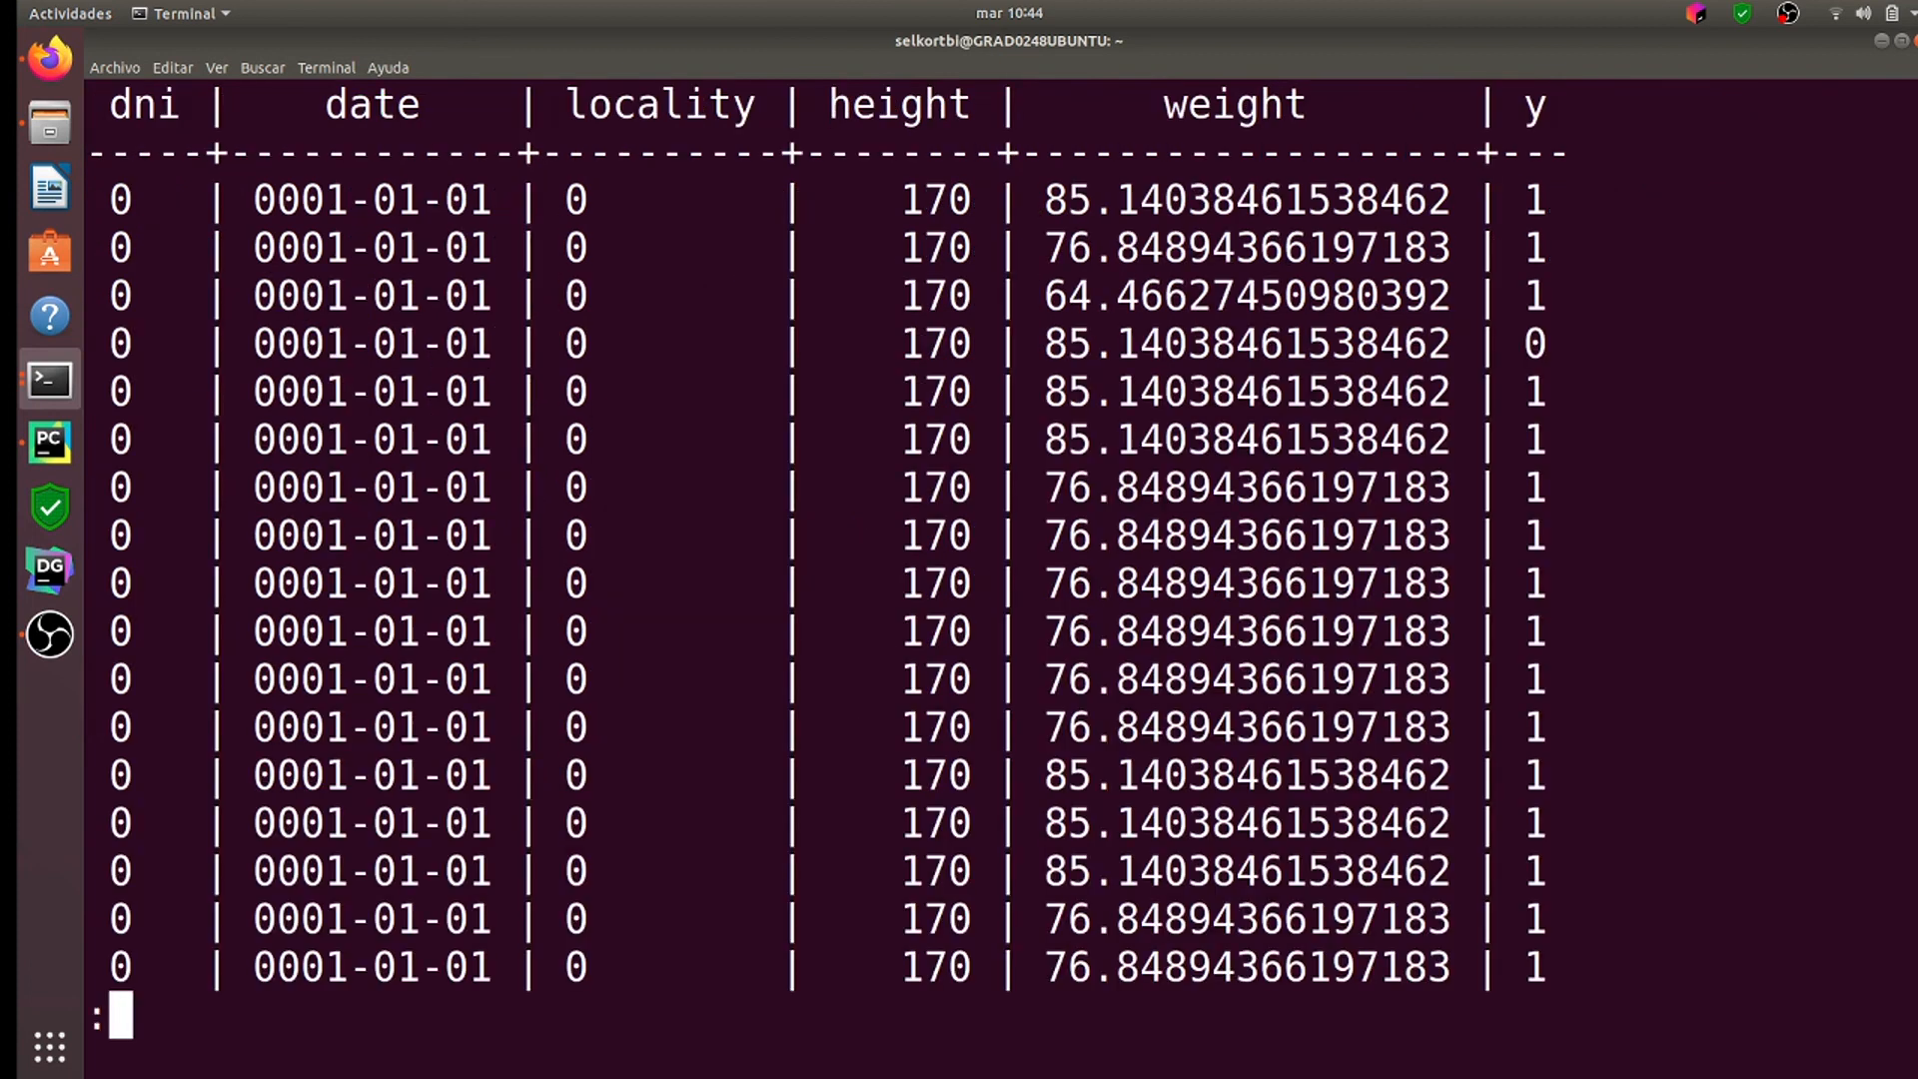
pyautogui.scroll(-3)
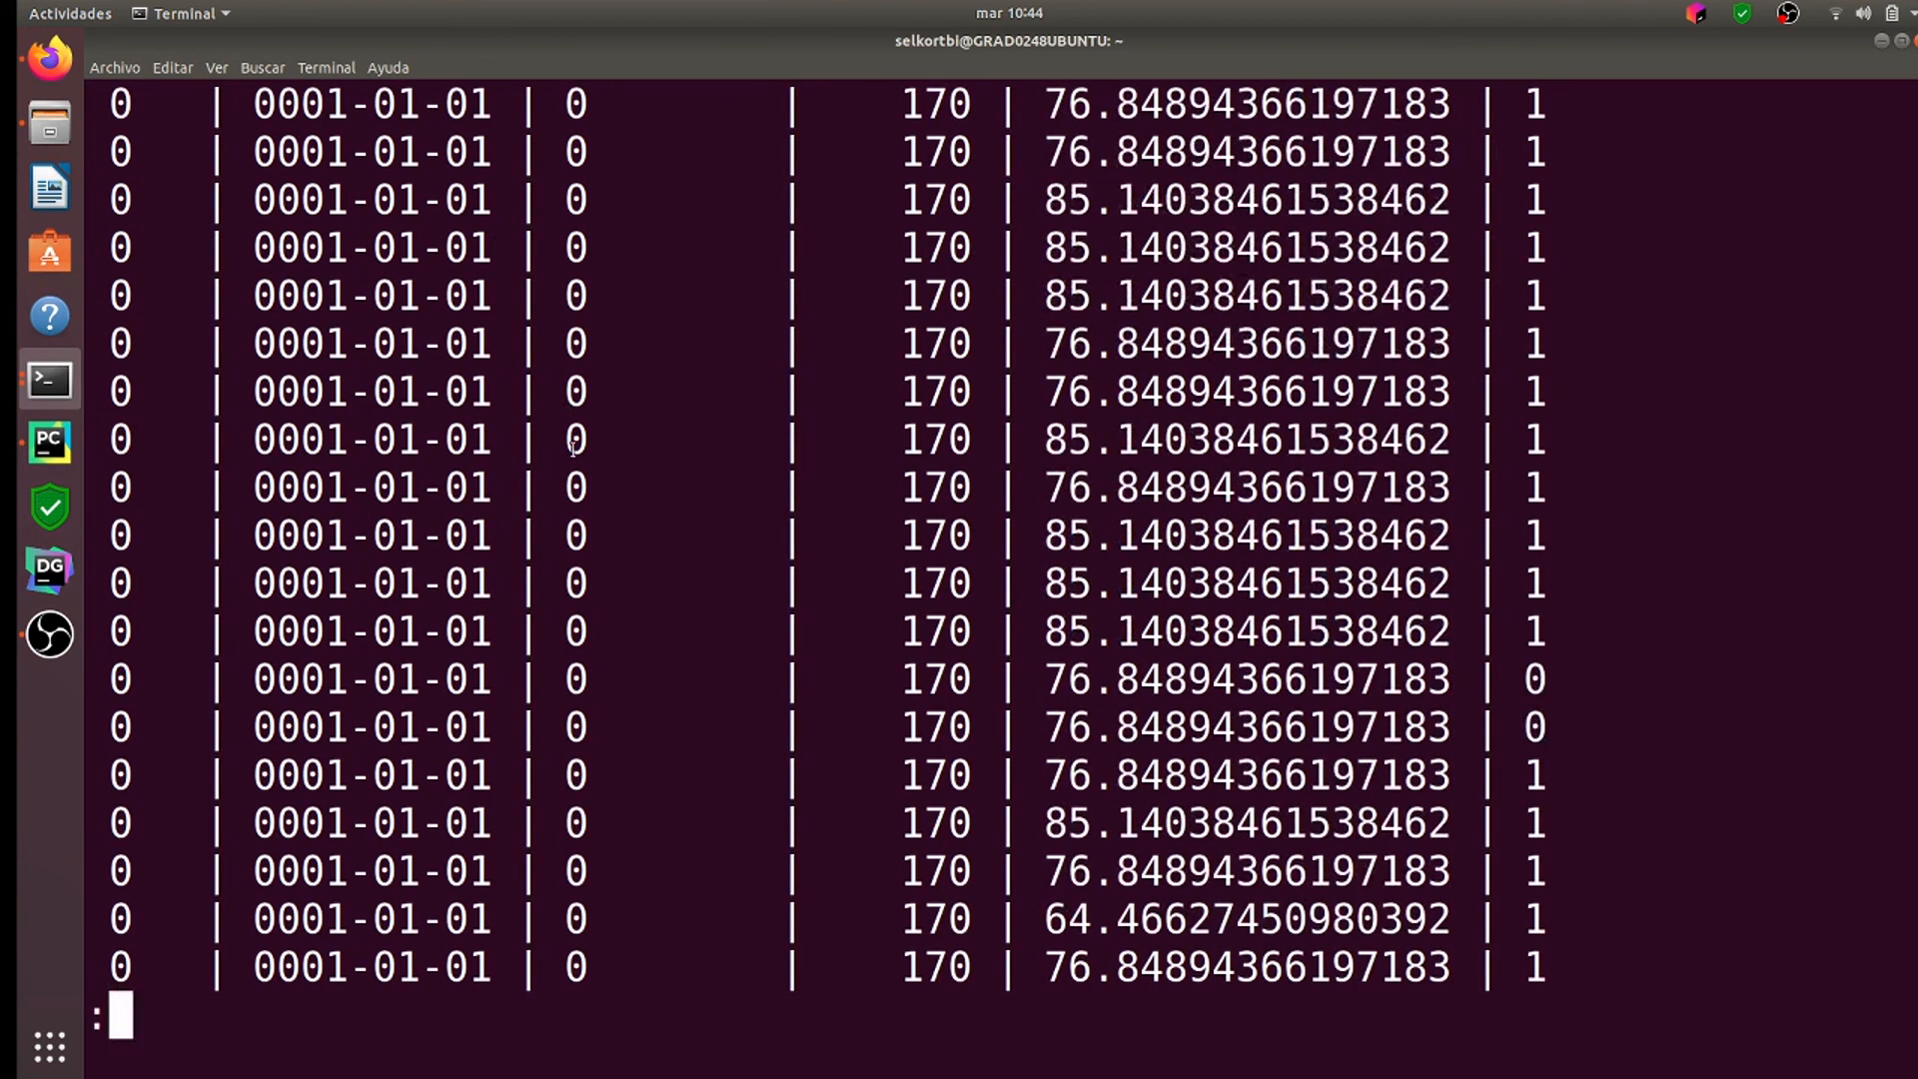